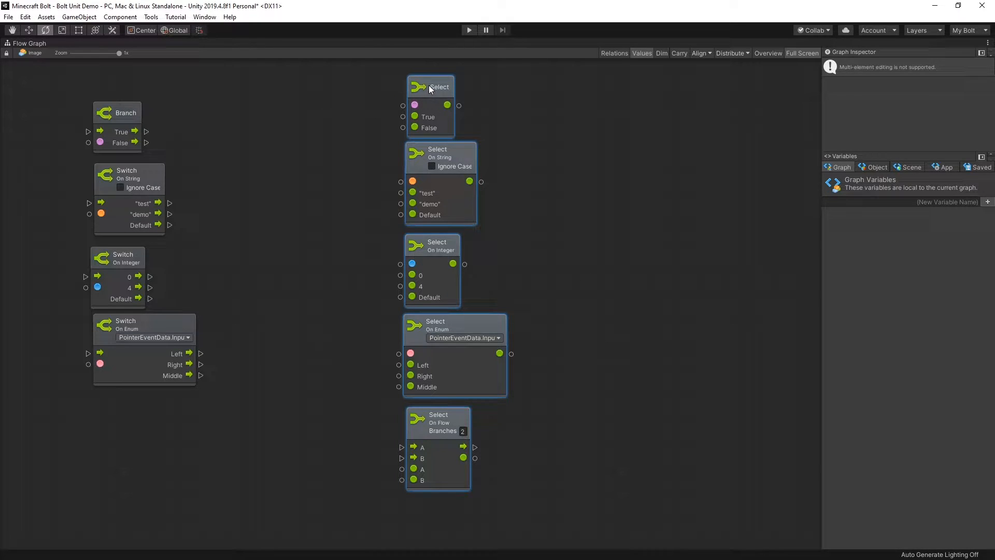
mouse_move(514, 112)
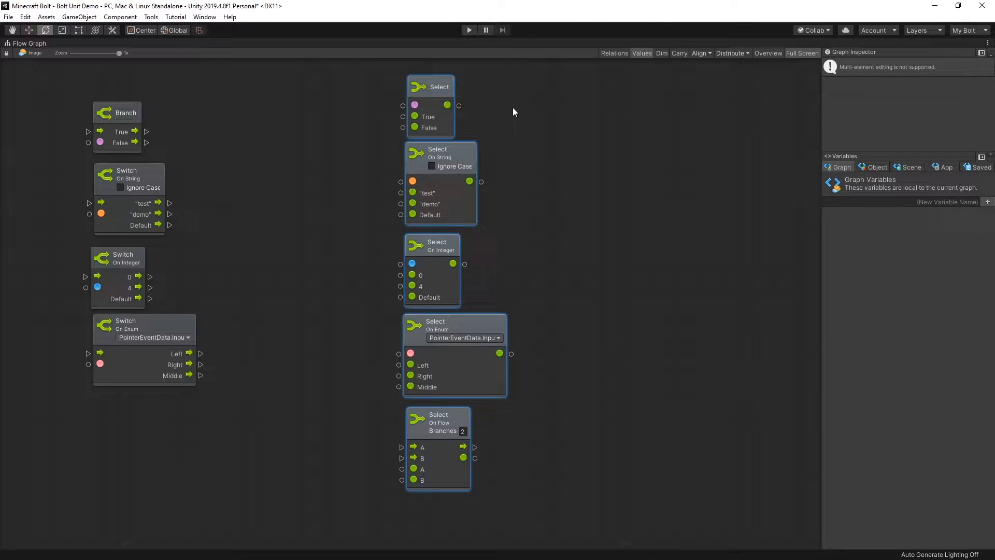
Browse Control units without adding any, then view Select On Flow's A and B inputs
right_click(514, 112)
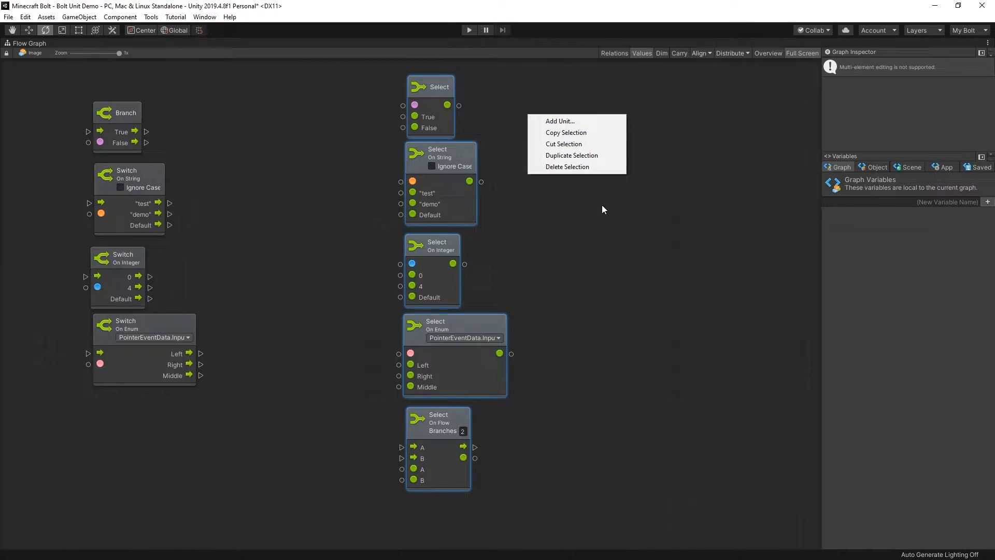
click(560, 121)
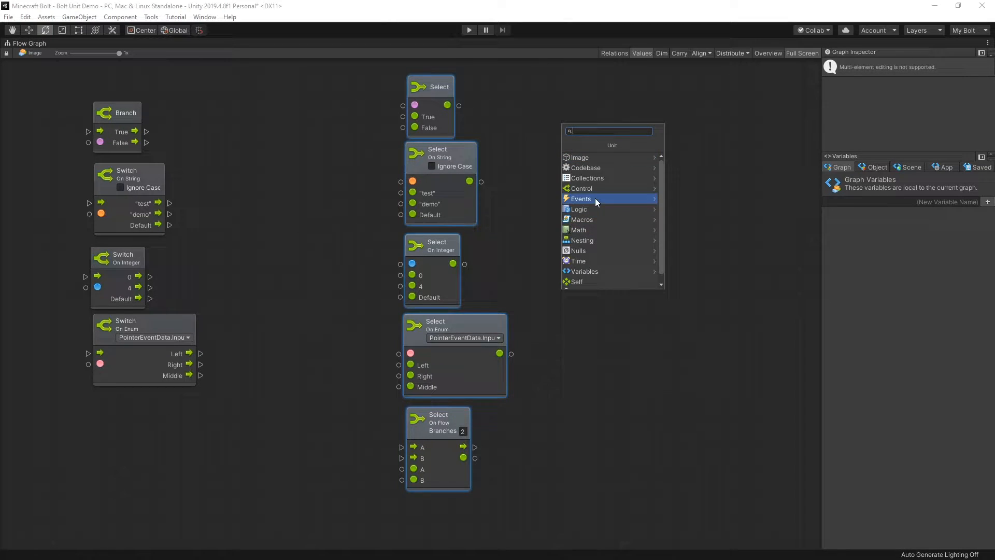
click(580, 187)
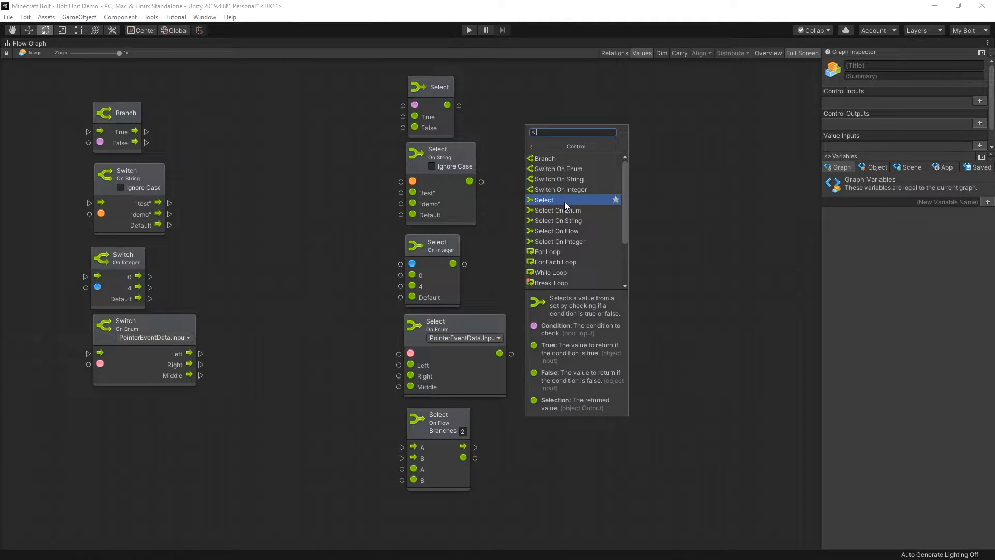
click(341, 102)
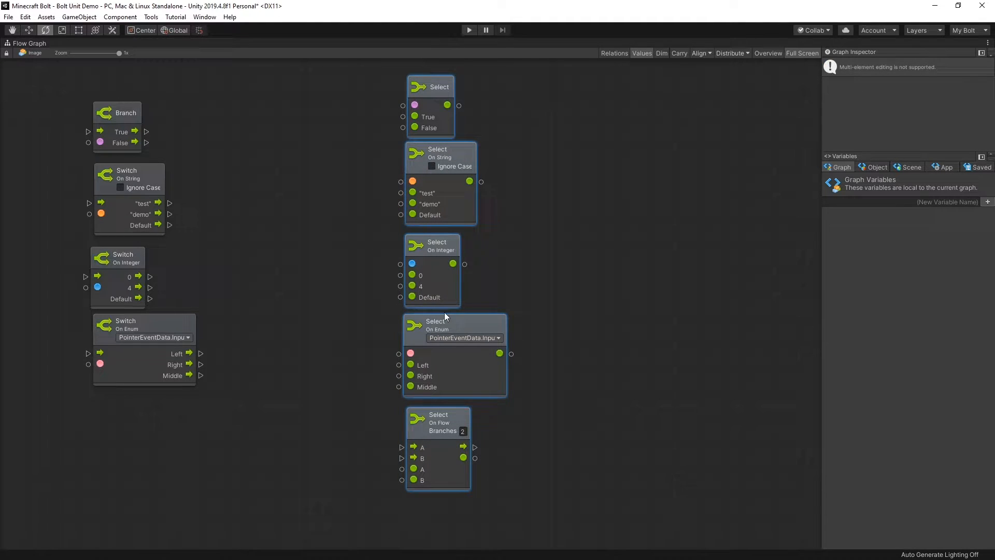
mouse_move(477, 127)
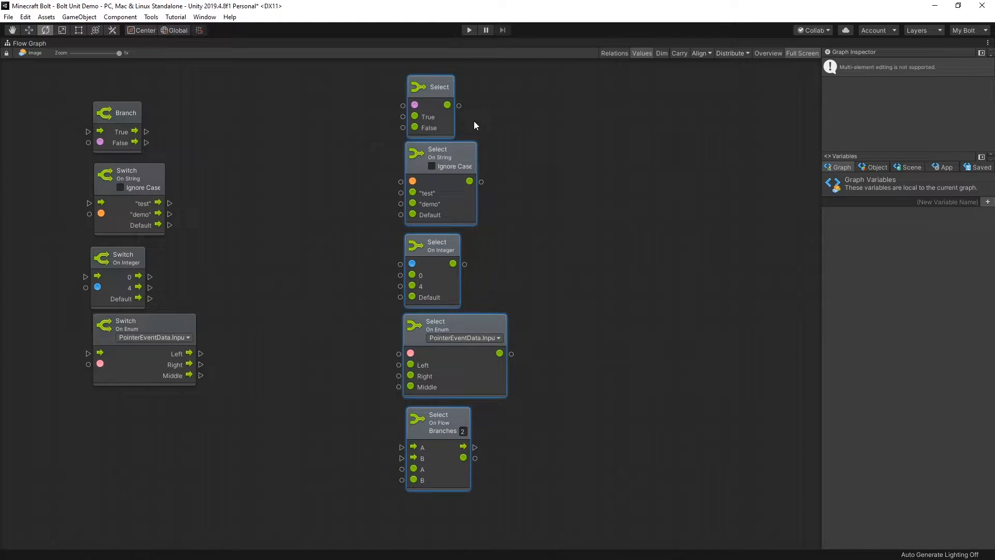
mouse_move(398, 118)
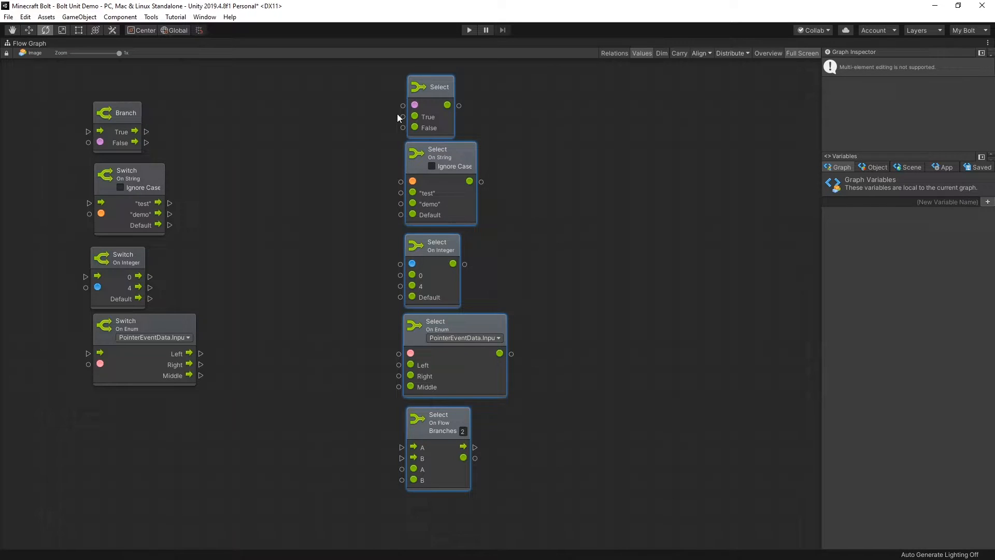
mouse_move(425, 269)
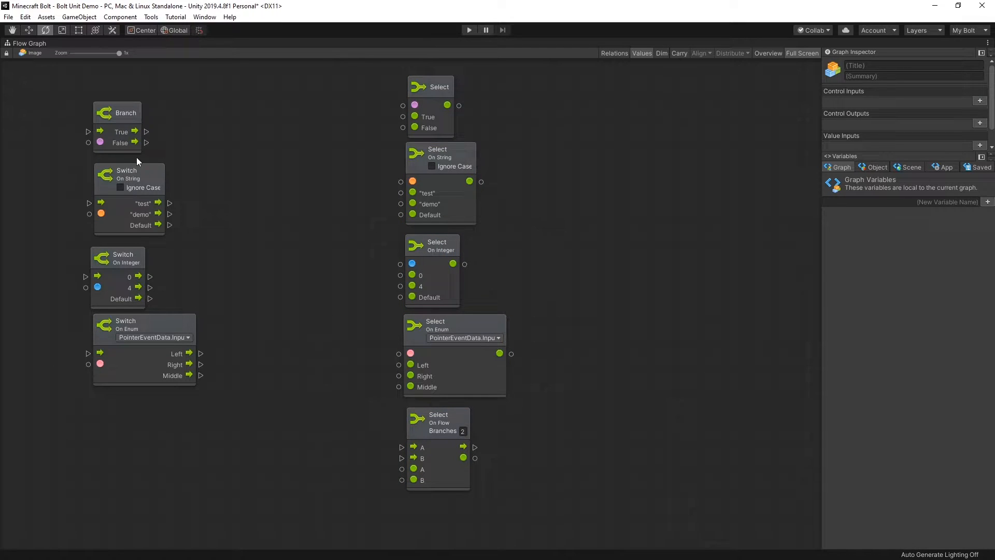
mouse_move(196, 324)
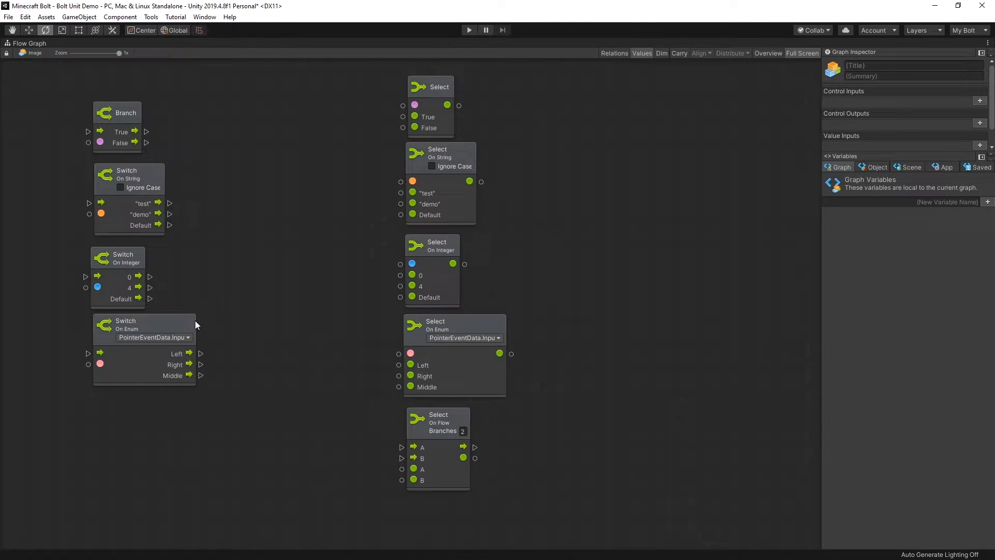
mouse_move(127, 82)
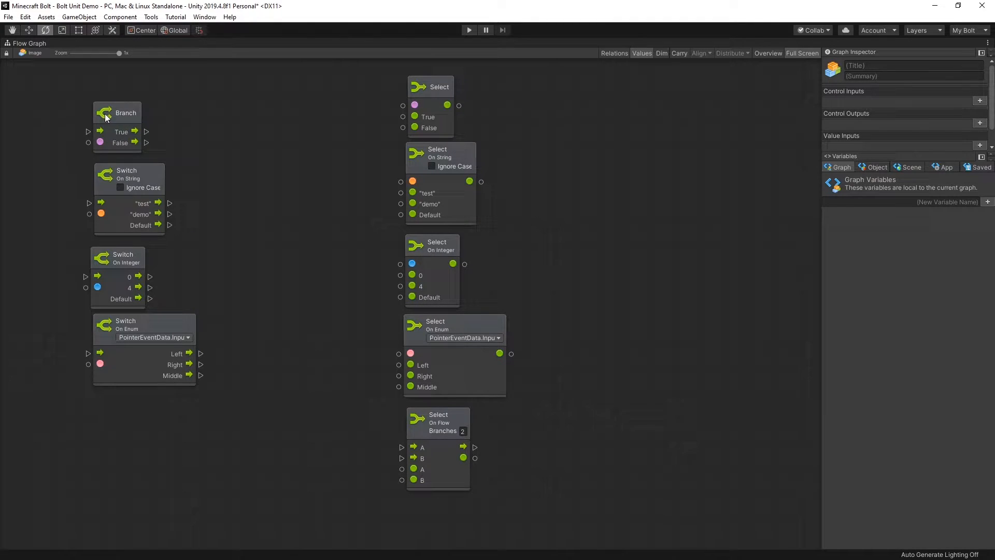
mouse_move(157, 103)
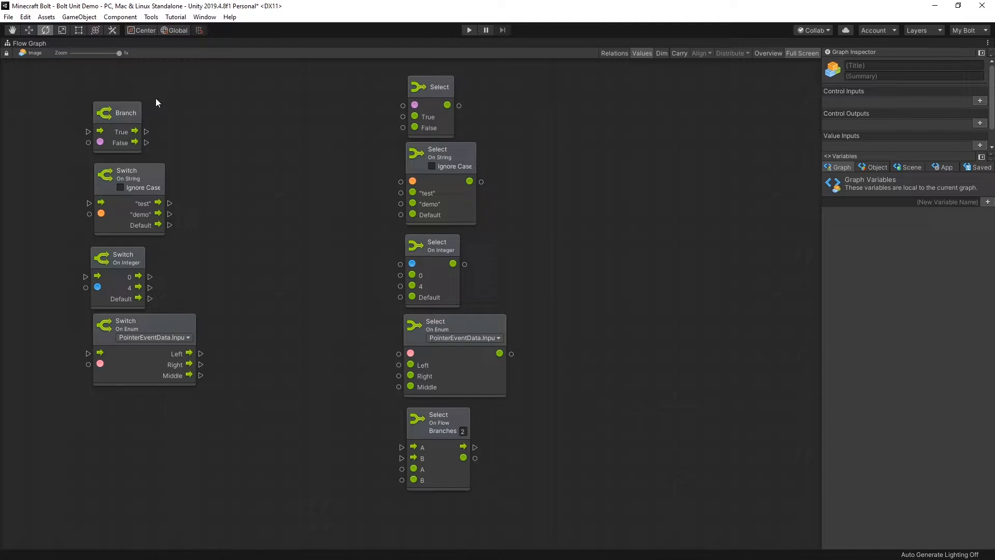
mouse_move(235, 295)
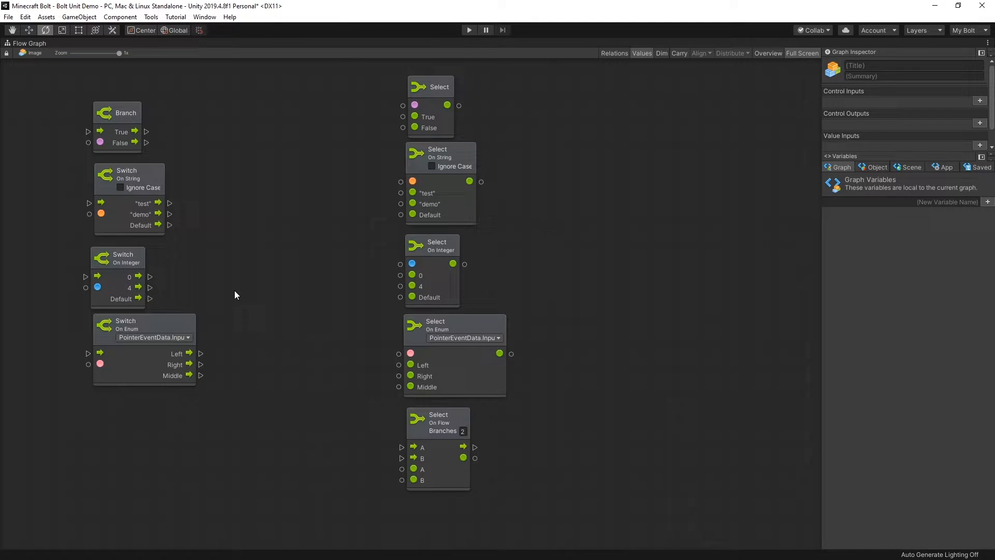
mouse_move(444, 293)
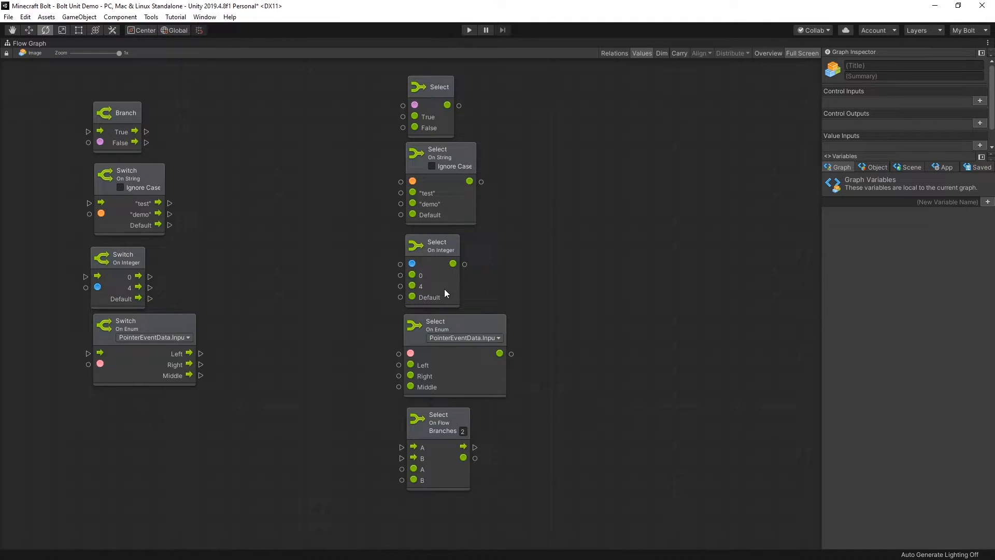
mouse_move(403, 136)
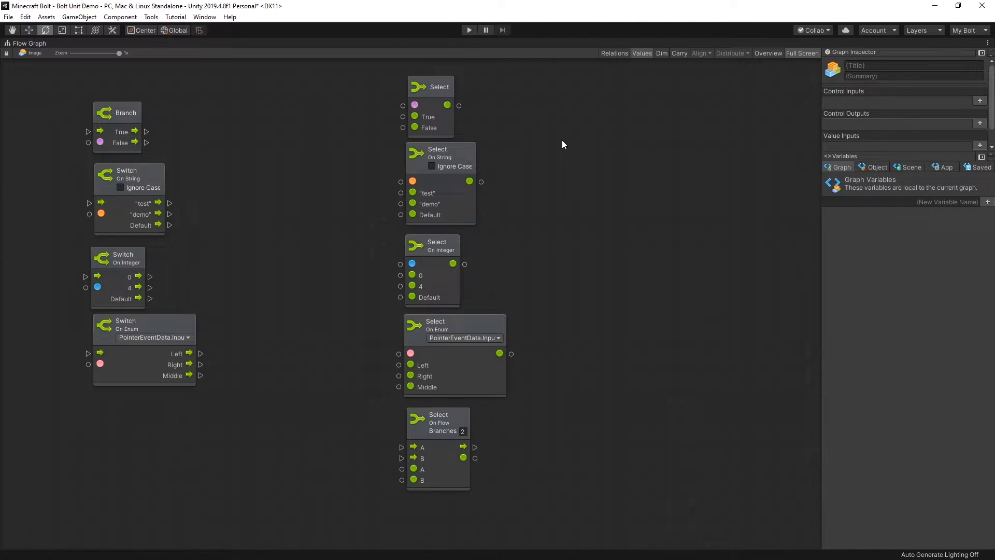
mouse_move(411, 419)
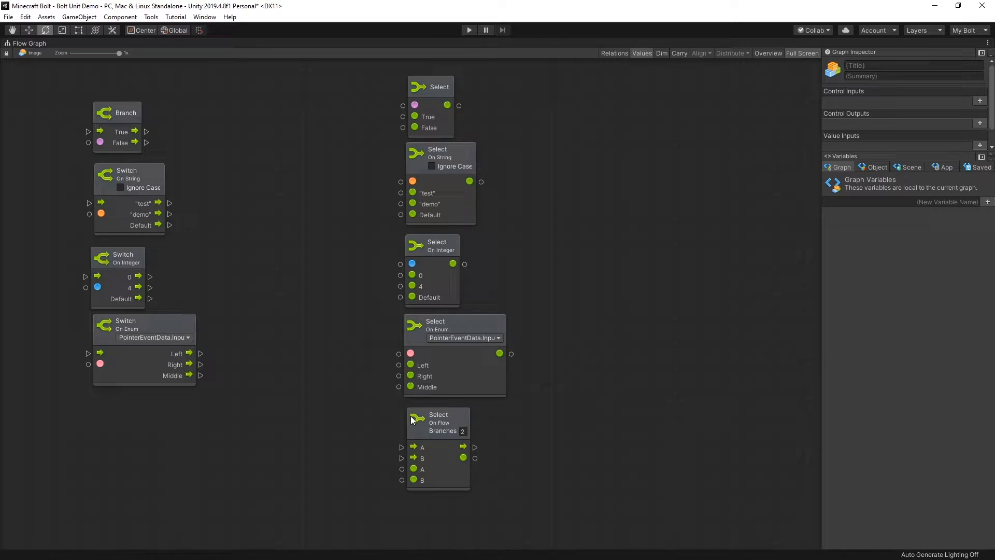
click(438, 422)
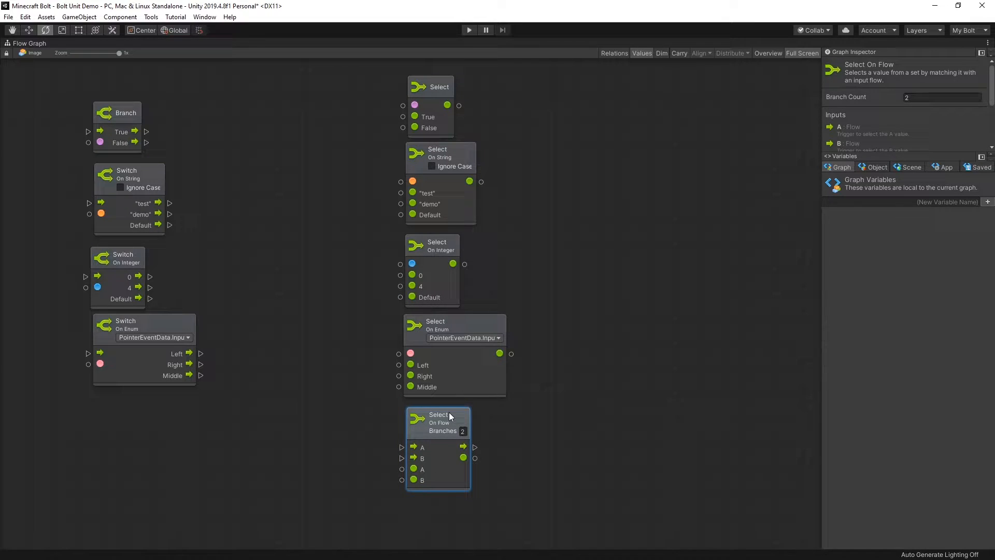
mouse_move(469, 443)
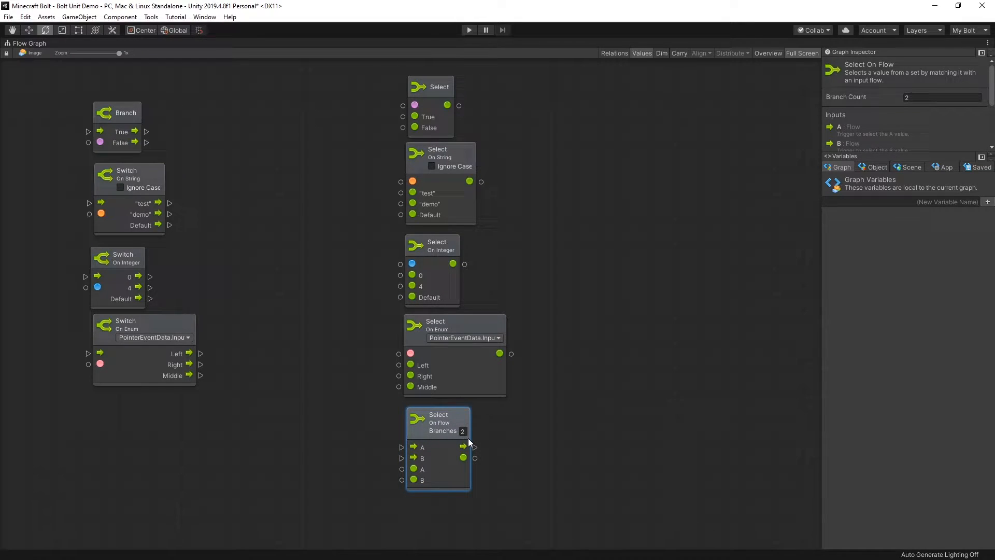
mouse_move(435, 468)
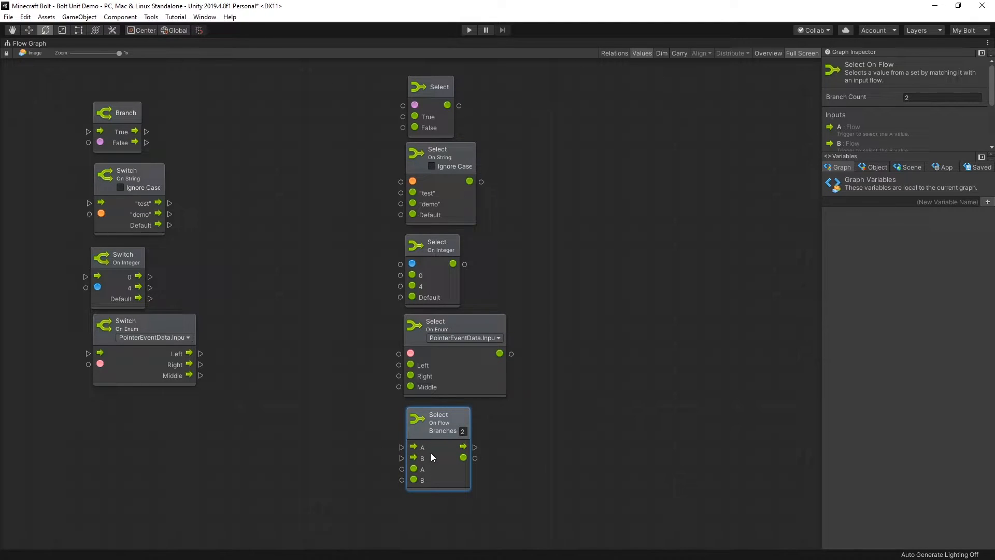
mouse_move(454, 463)
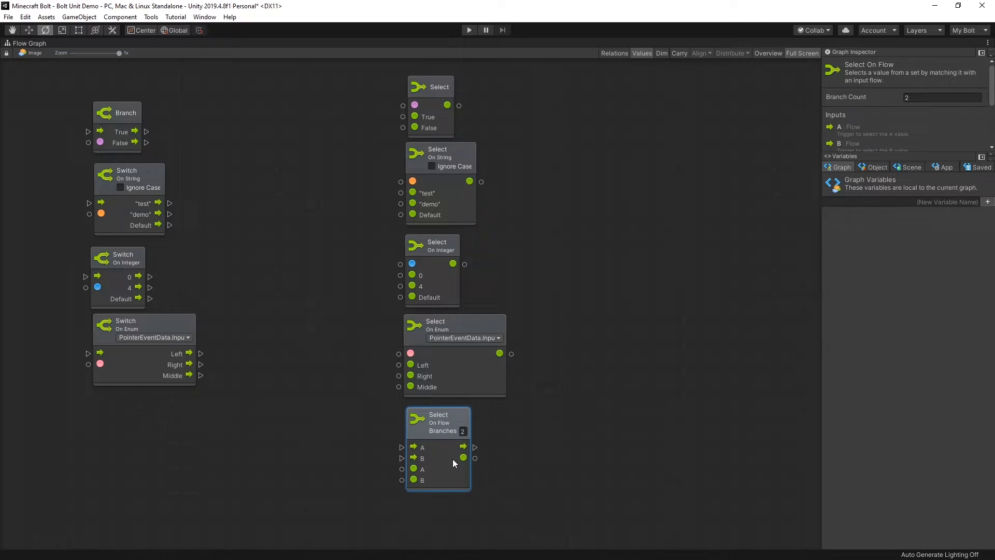
mouse_move(419, 479)
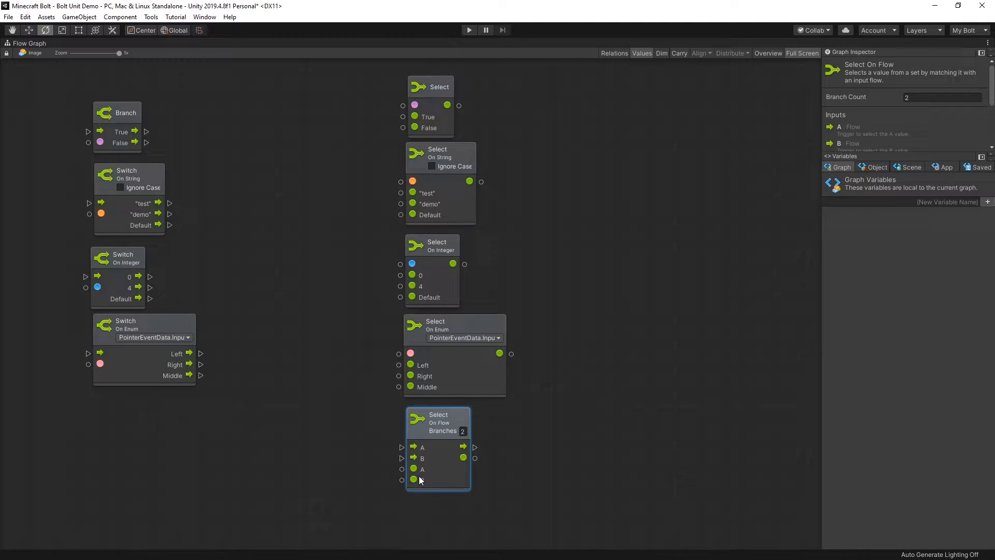
mouse_move(586, 449)
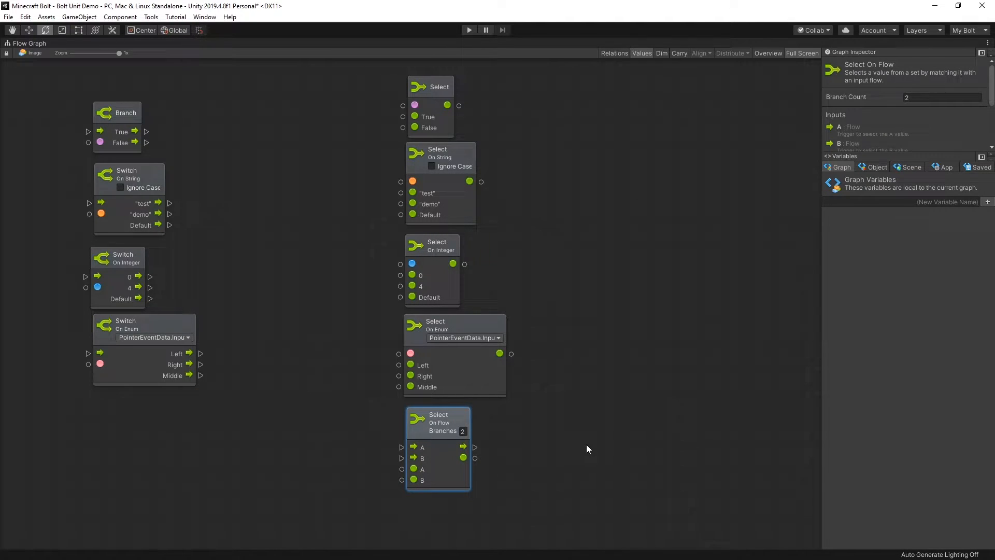
mouse_move(431, 489)
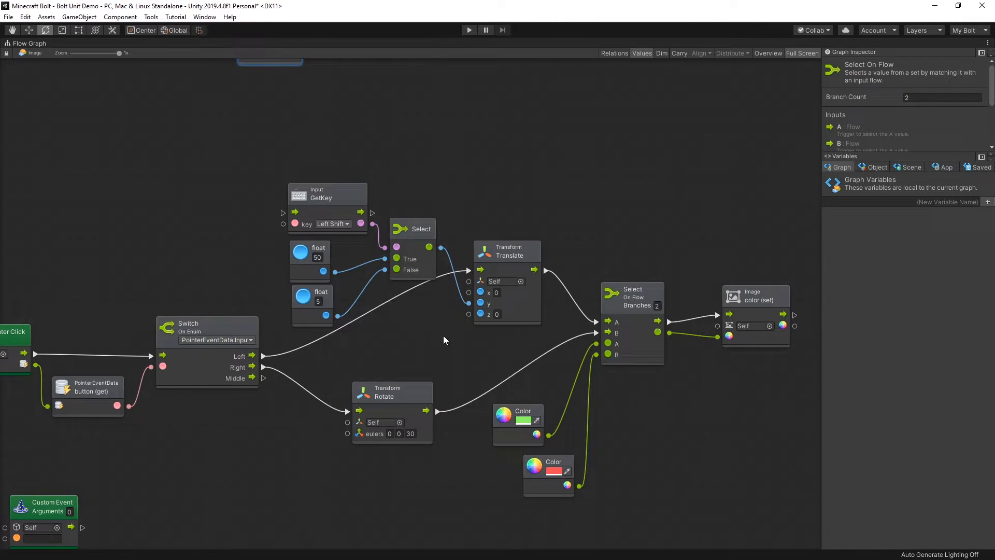
mouse_move(613, 196)
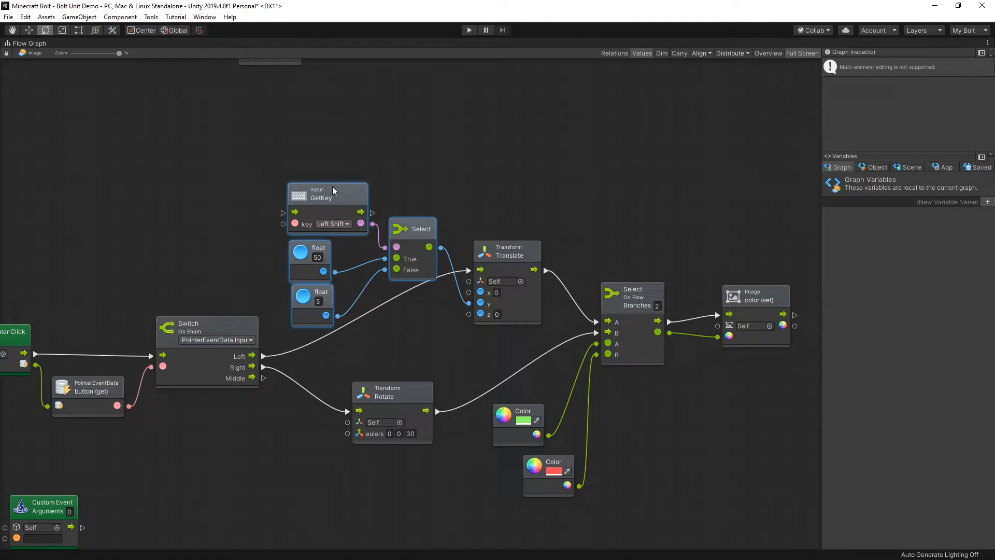
click(327, 193)
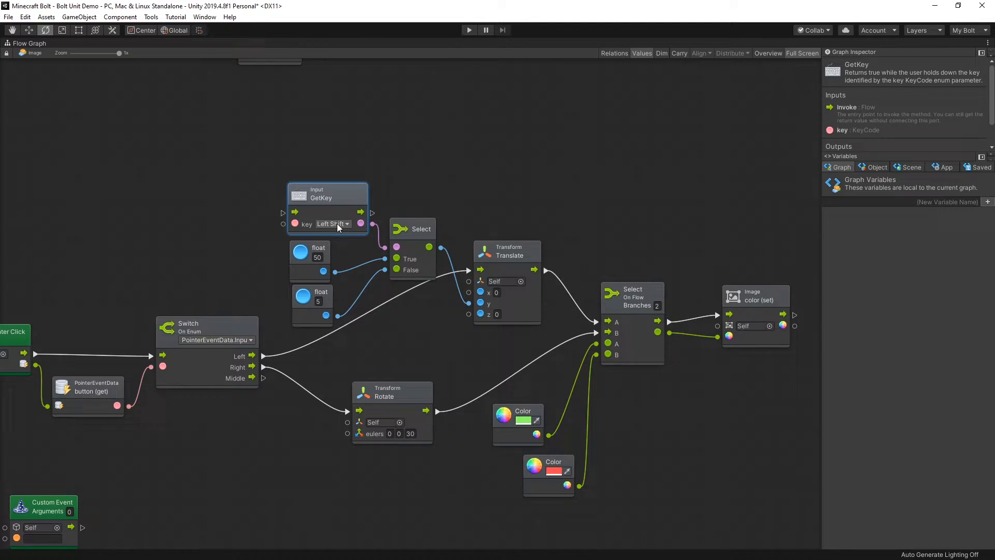
mouse_move(418, 237)
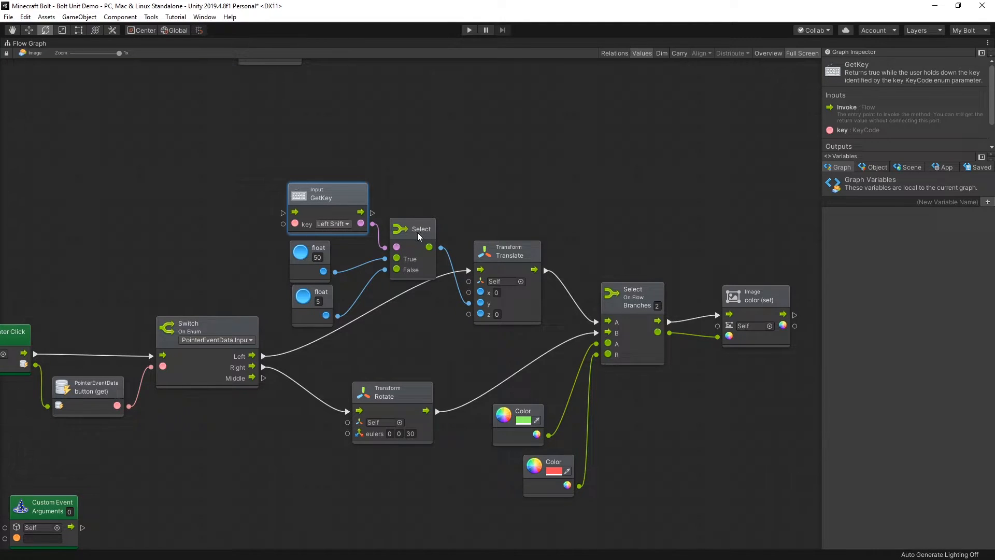
mouse_move(320, 253)
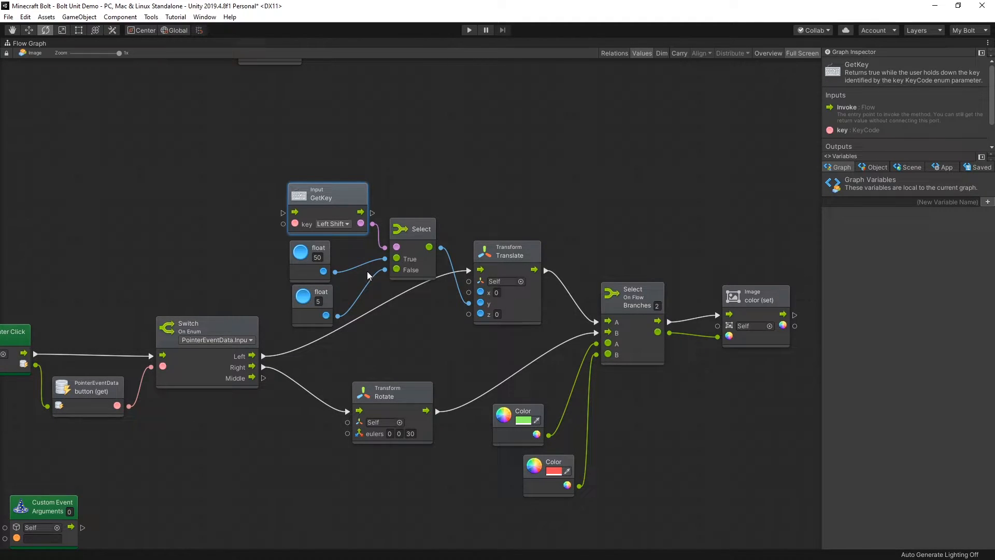
mouse_move(330, 229)
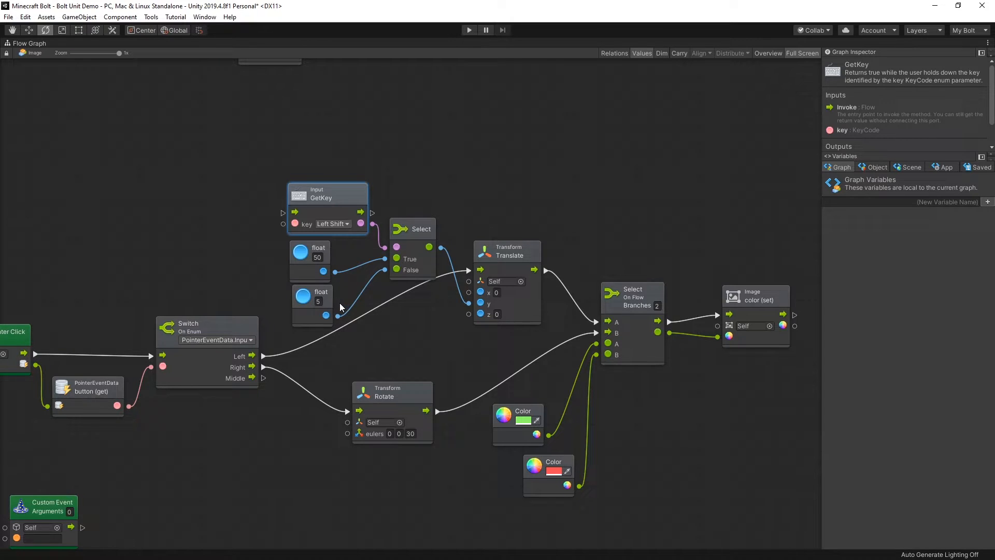
mouse_move(415, 230)
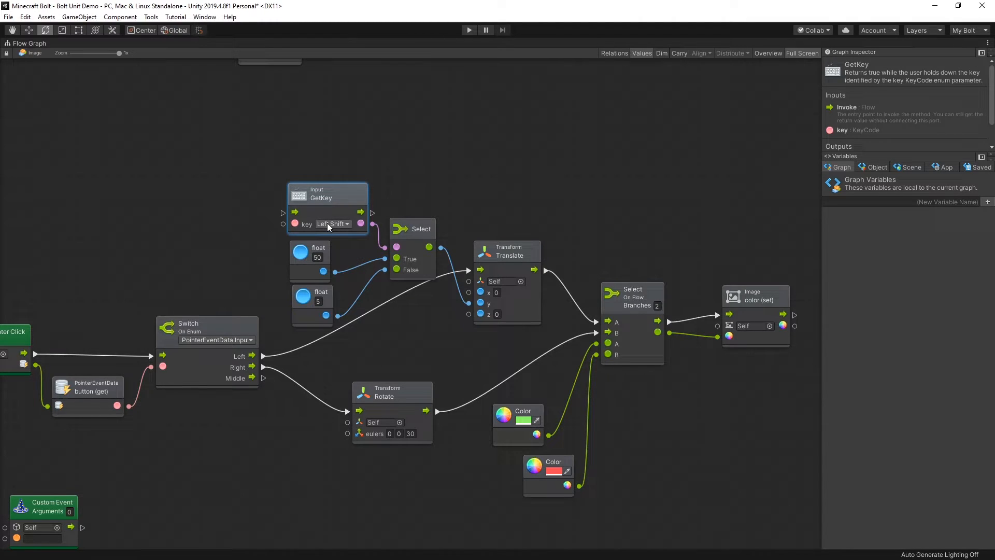
mouse_move(335, 229)
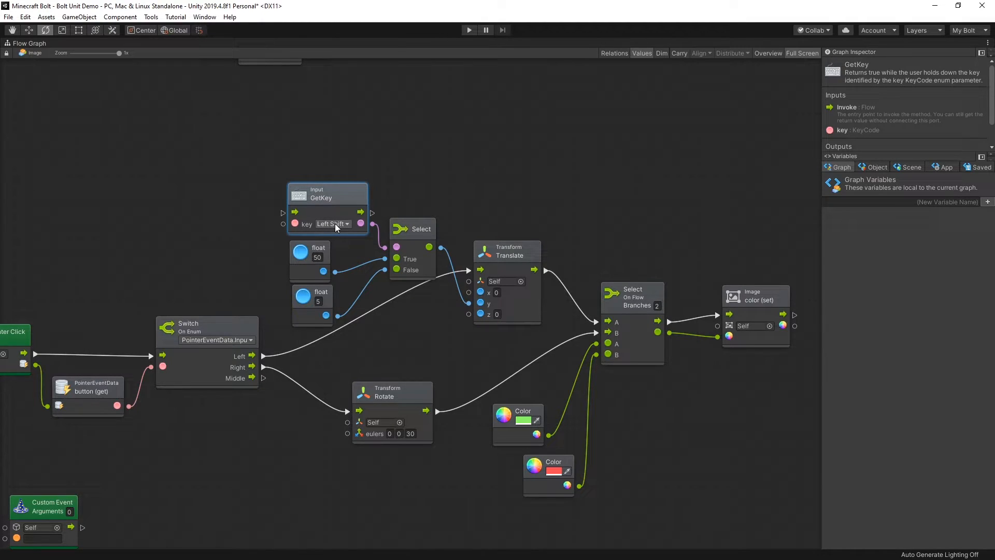
mouse_move(399, 279)
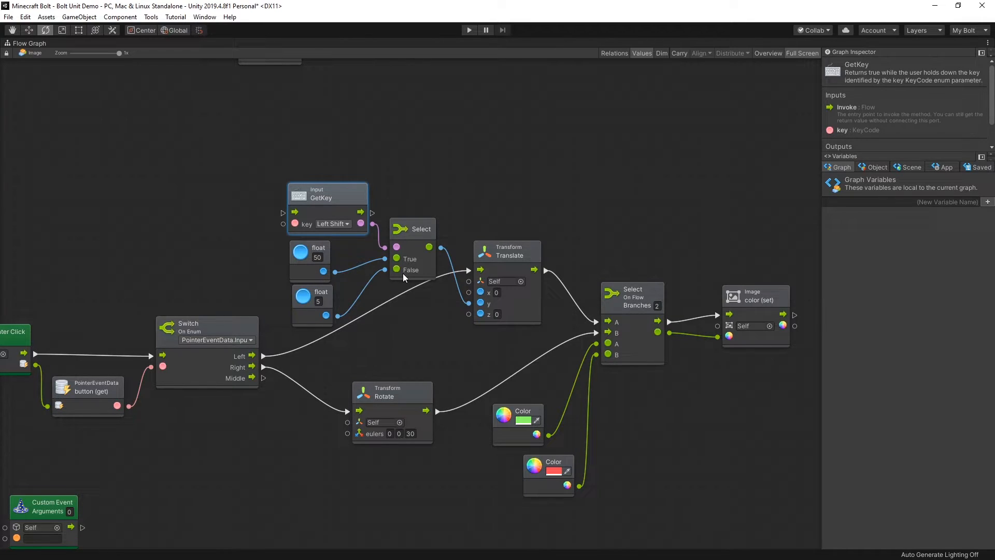
mouse_move(409, 247)
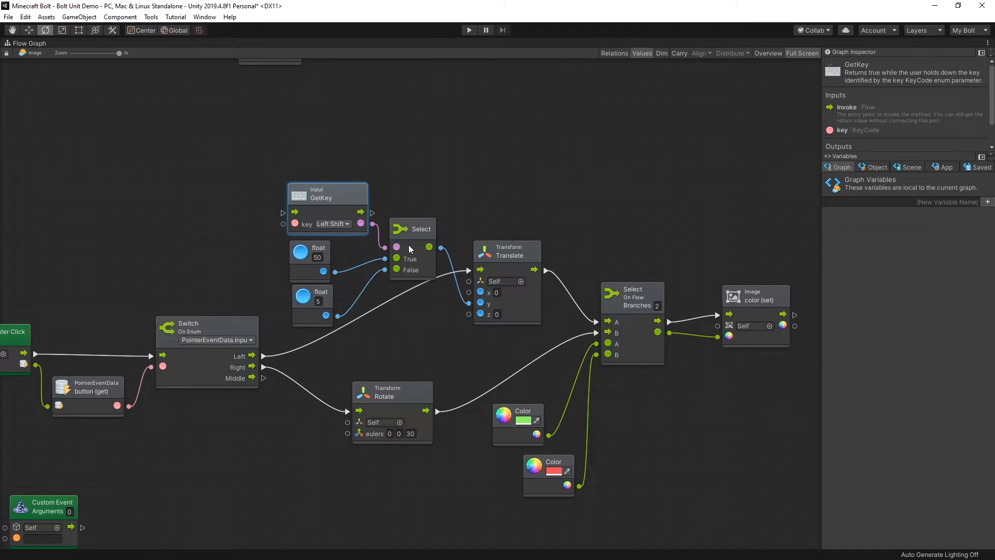
mouse_move(322, 255)
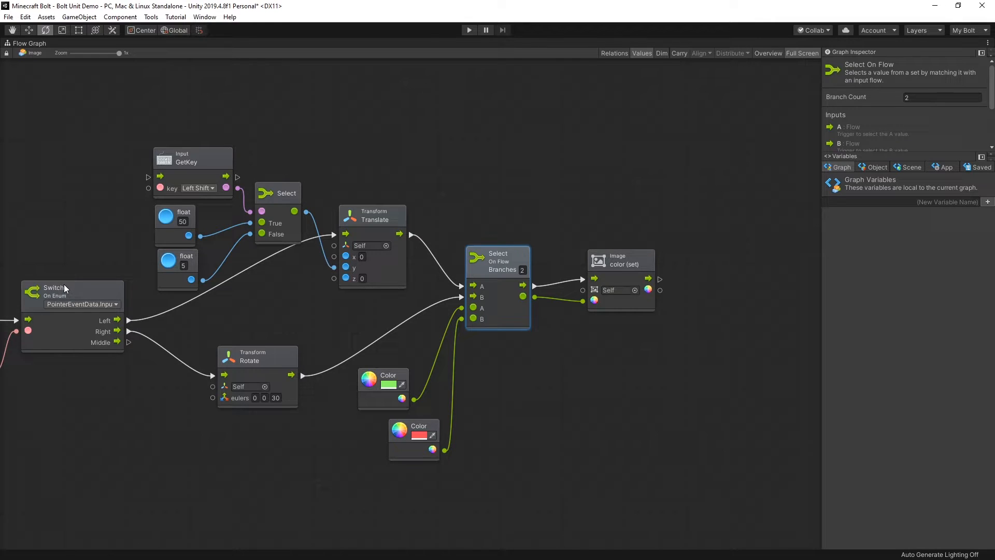
mouse_move(77, 295)
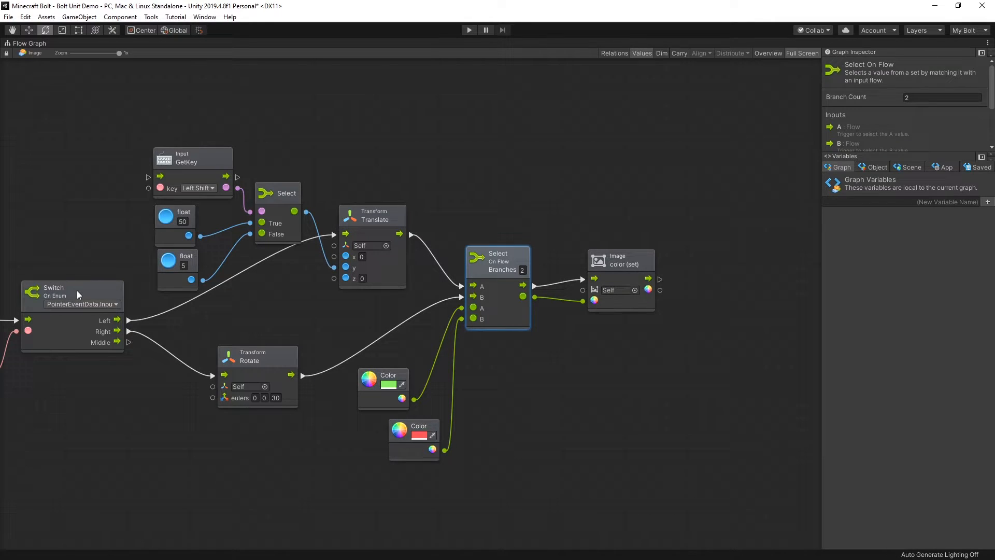
mouse_move(105, 334)
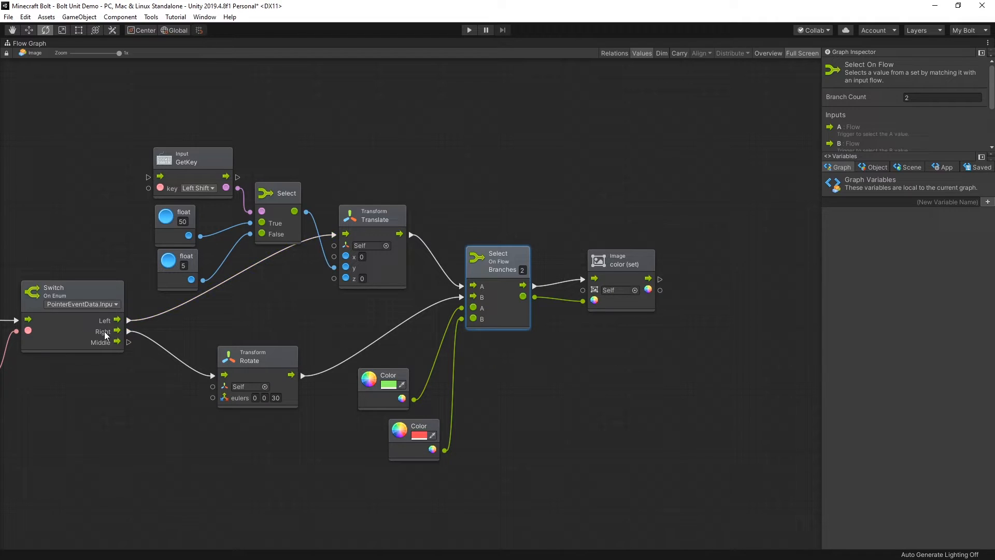
mouse_move(198, 362)
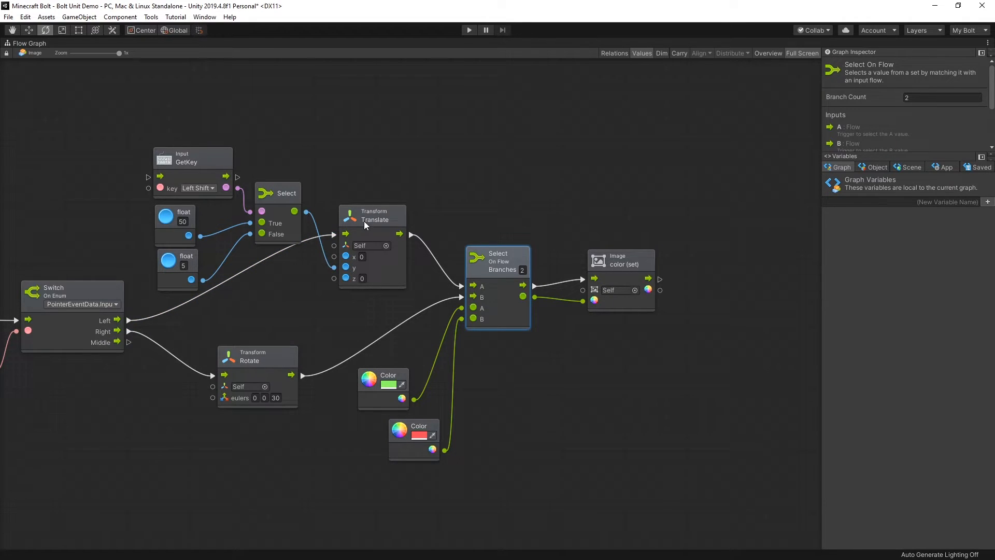
mouse_move(373, 216)
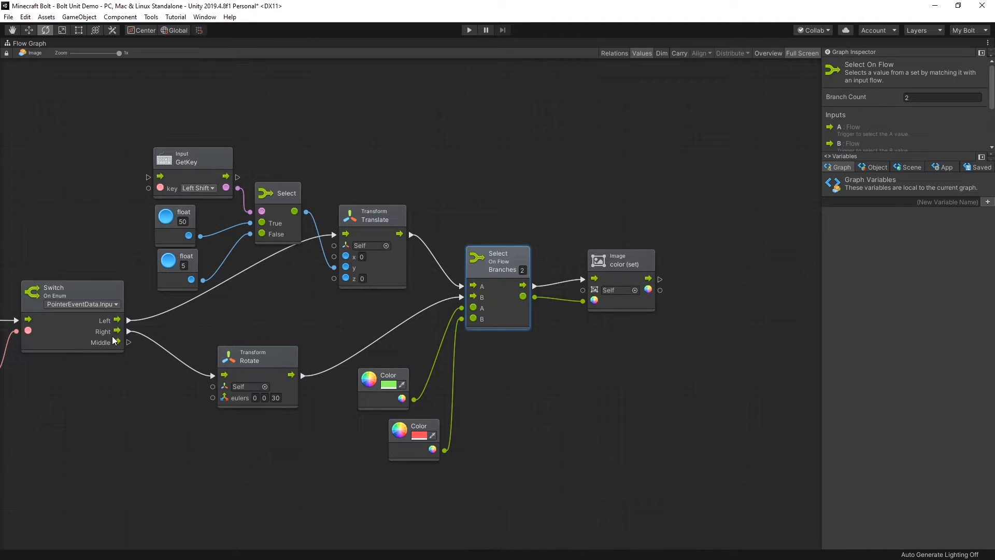
mouse_move(274, 388)
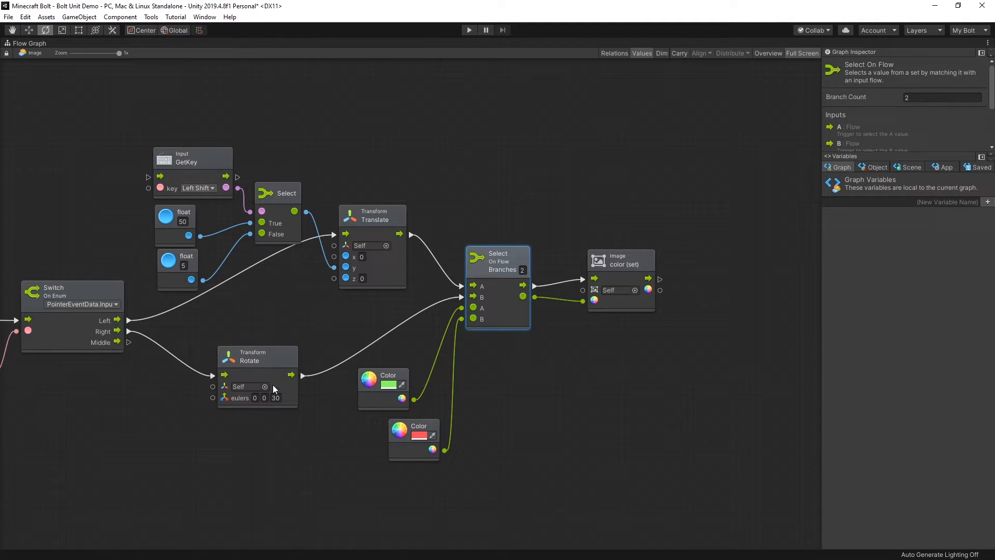
mouse_move(291, 399)
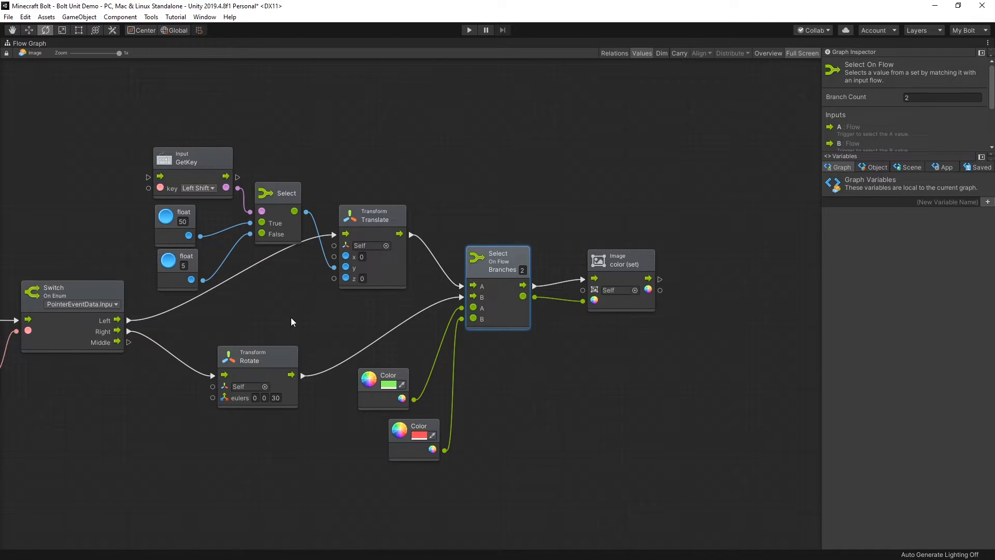
mouse_move(541, 291)
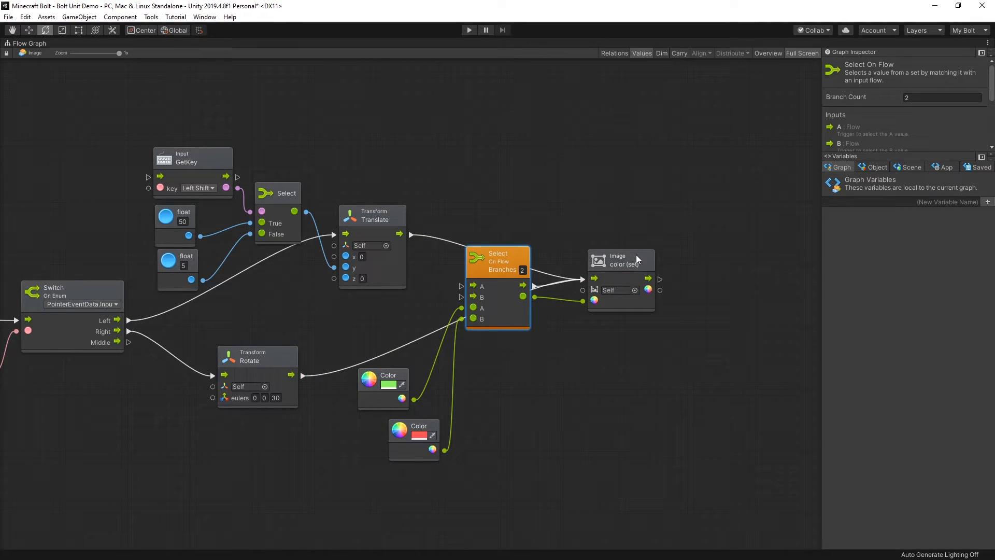
mouse_move(624, 281)
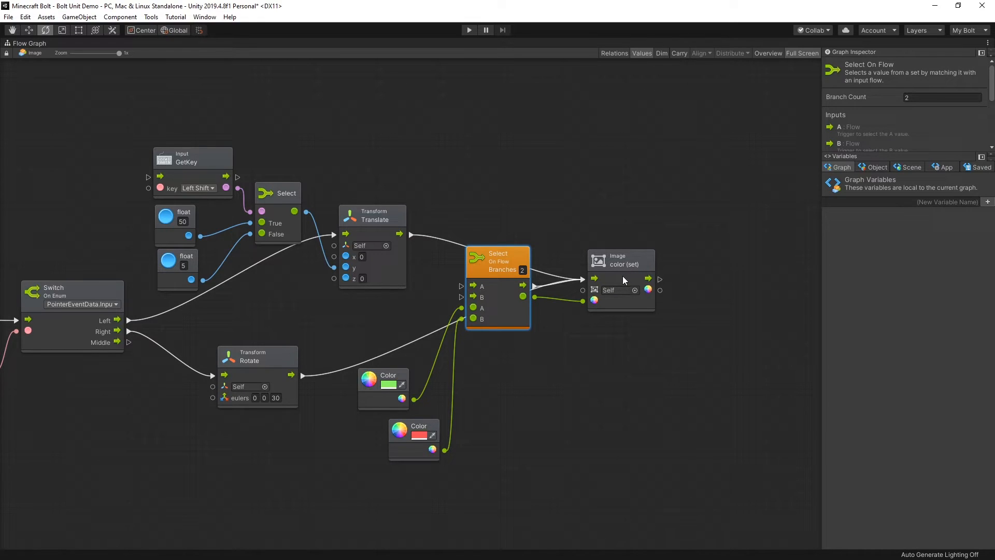
click(619, 260)
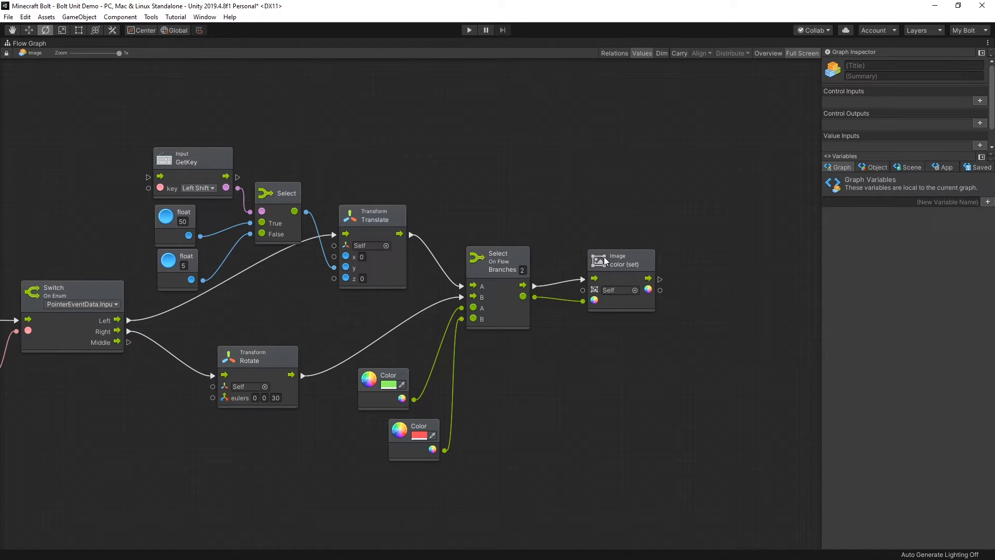
mouse_move(540, 338)
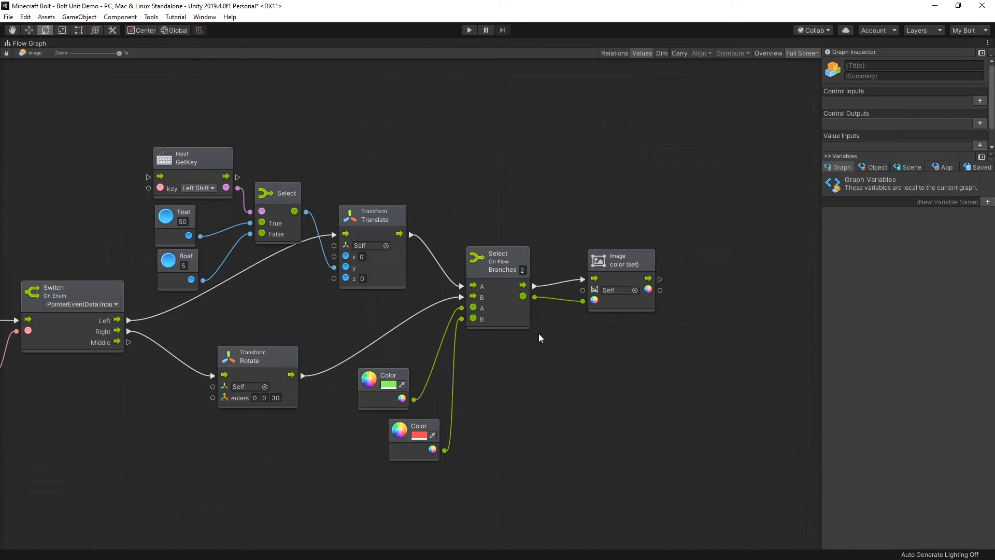
mouse_move(292, 335)
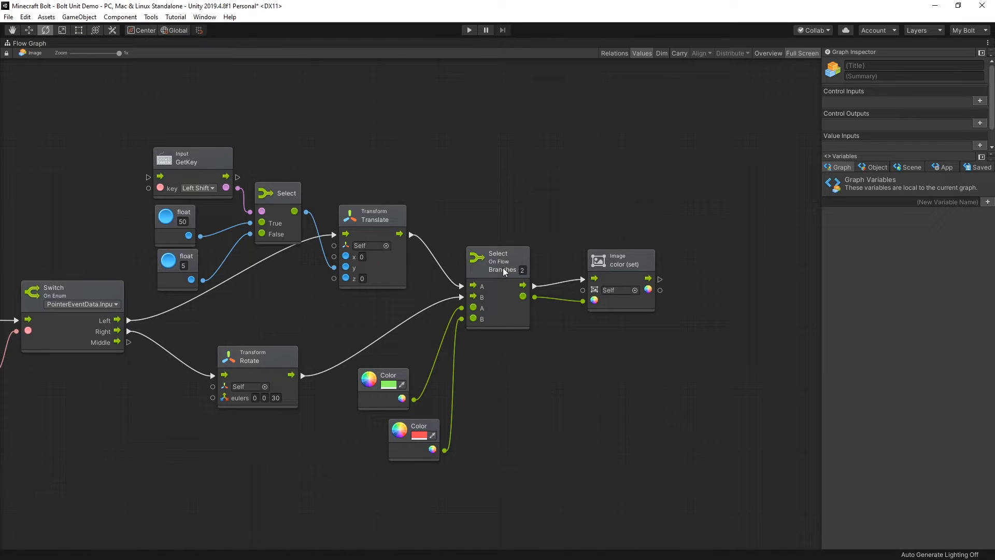
mouse_move(397, 350)
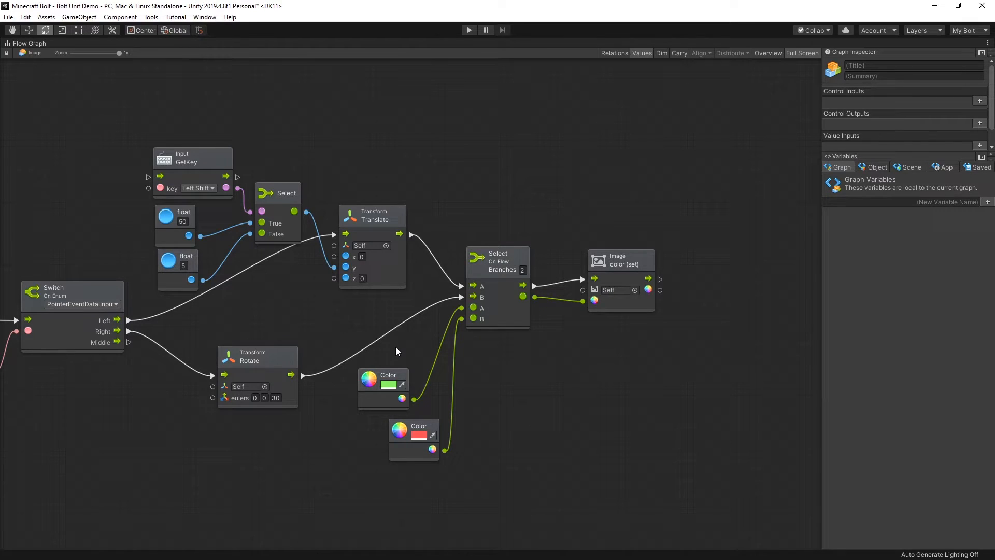
mouse_move(431, 468)
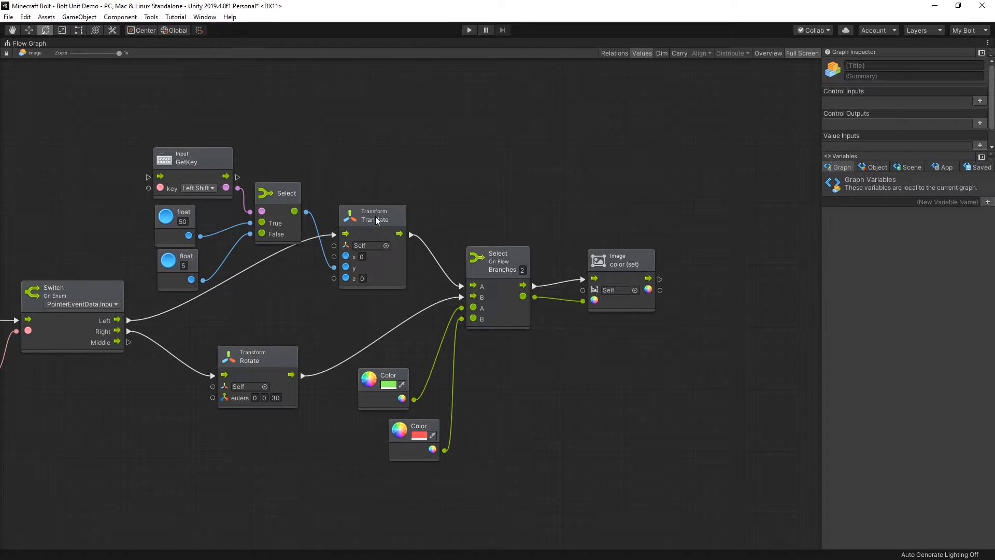
mouse_move(480, 290)
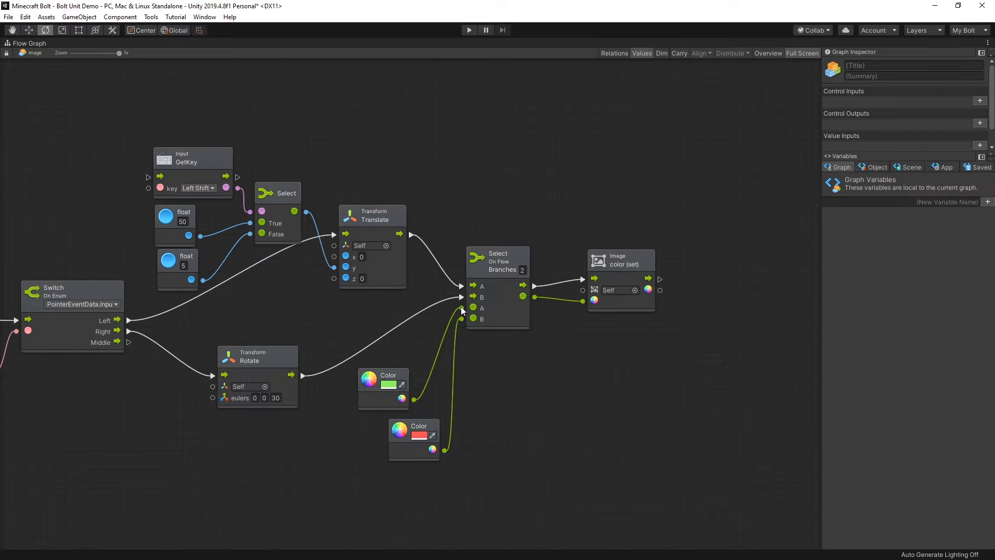
mouse_move(481, 303)
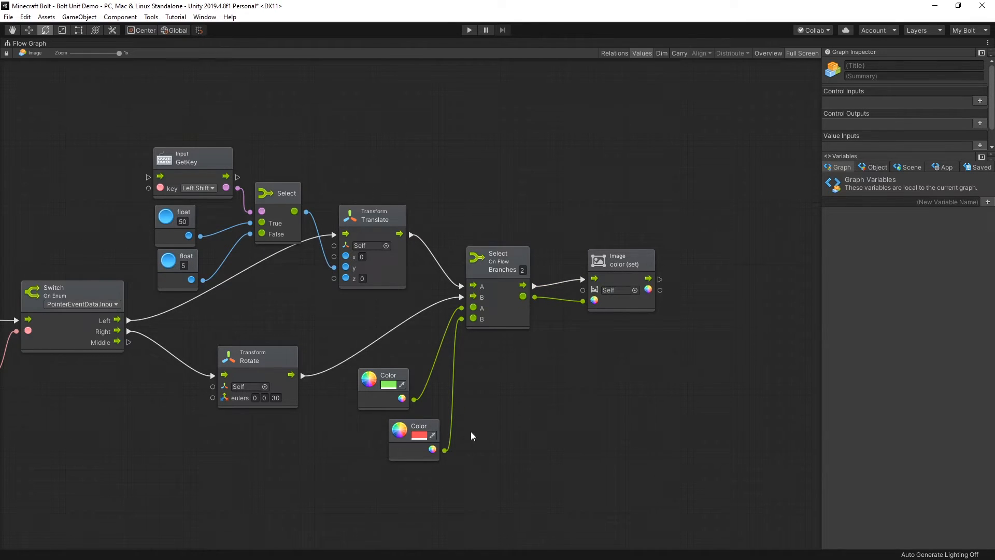
mouse_move(500, 340)
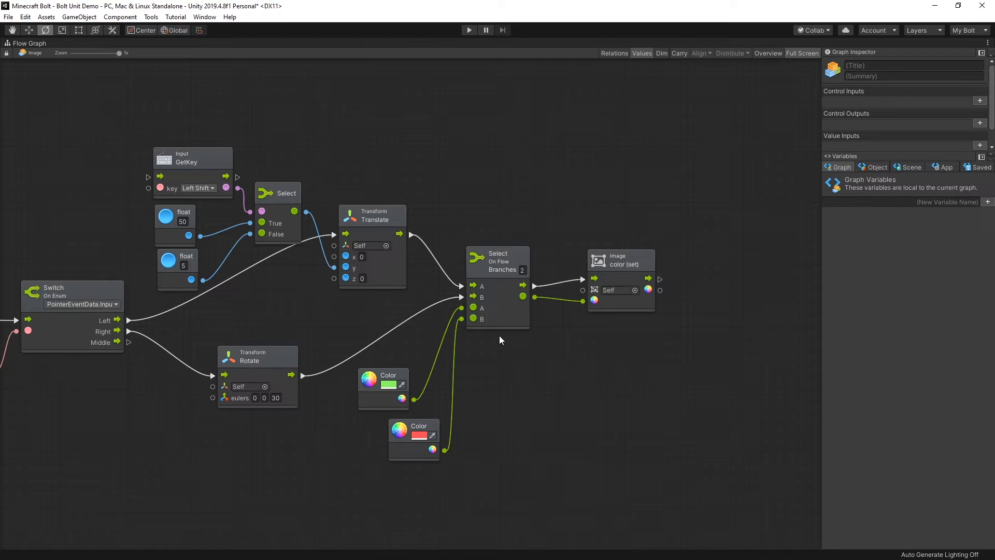
mouse_move(435, 370)
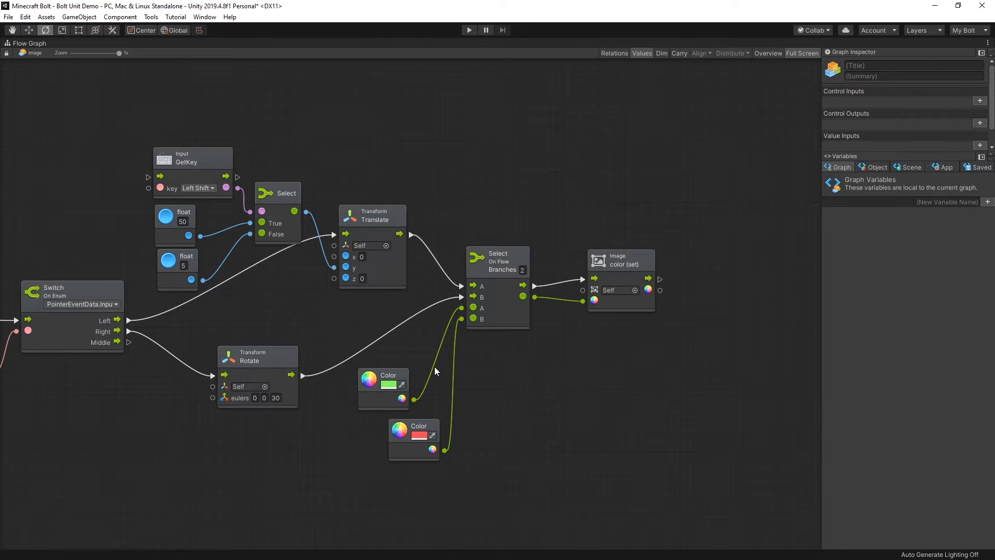
mouse_move(806, 59)
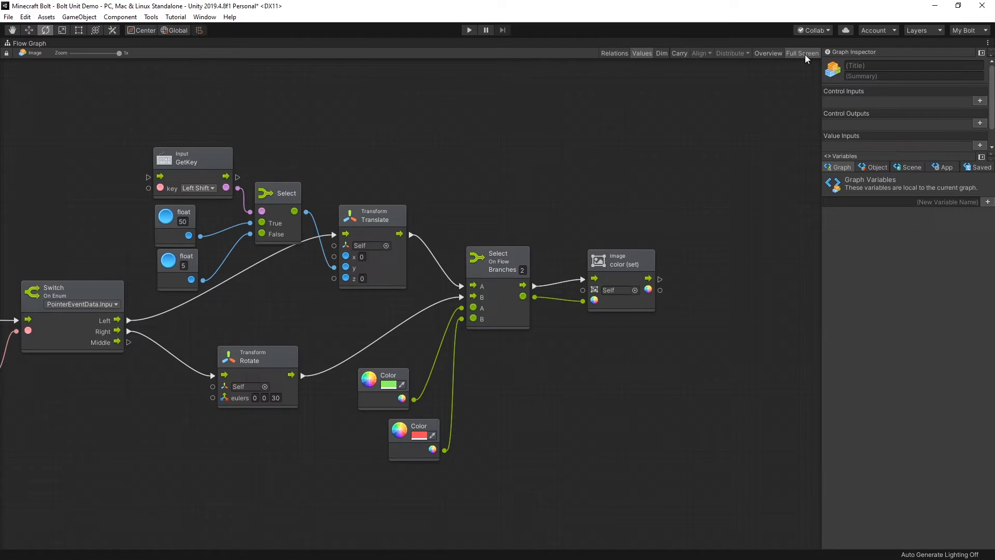
Enter Play mode to test the orange cube with its teal #3 label
click(468, 30)
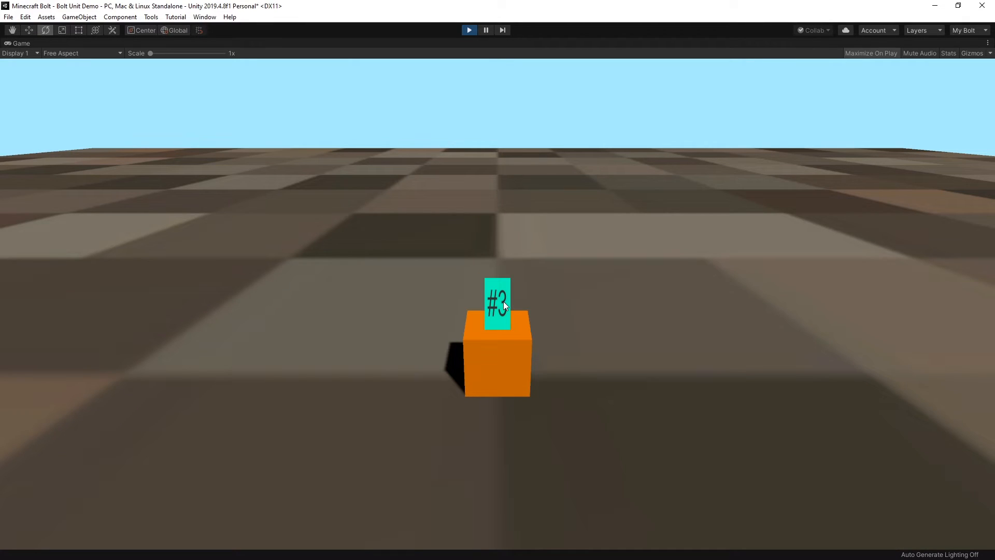
mouse_move(522, 328)
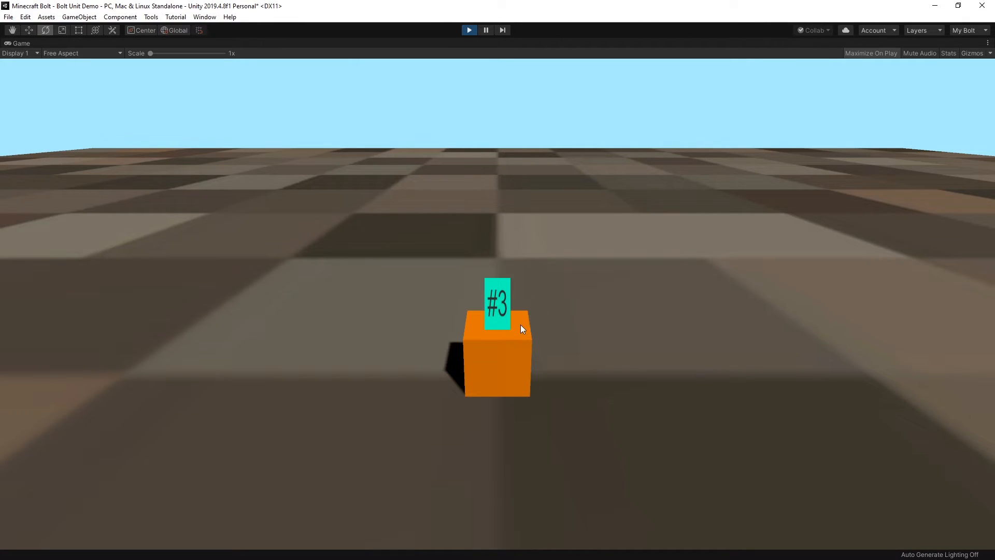
mouse_move(489, 299)
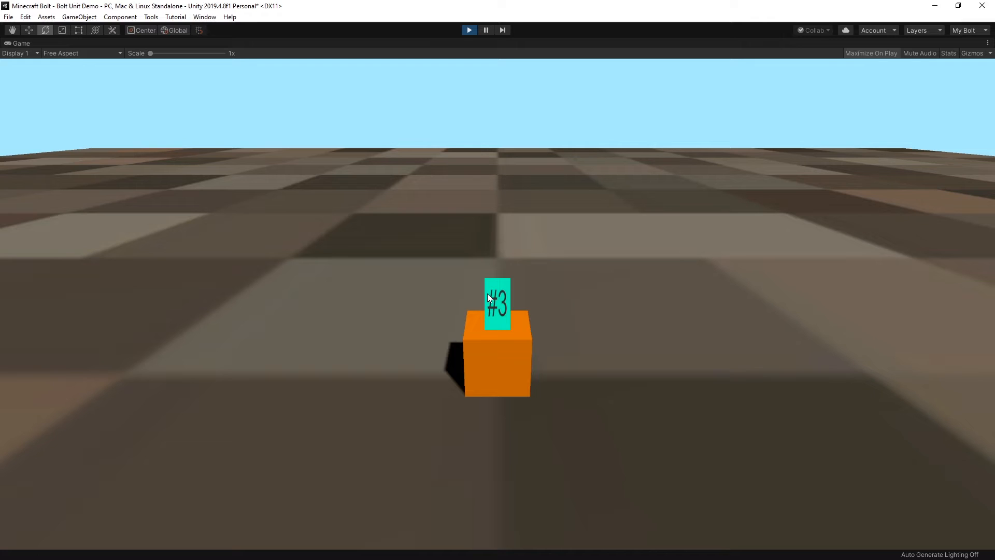
mouse_move(500, 310)
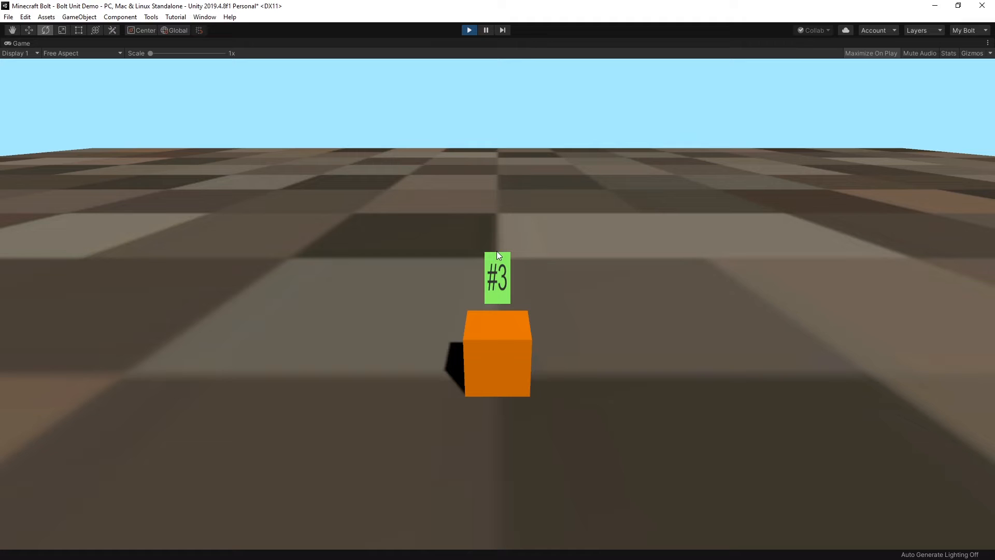
mouse_move(496, 279)
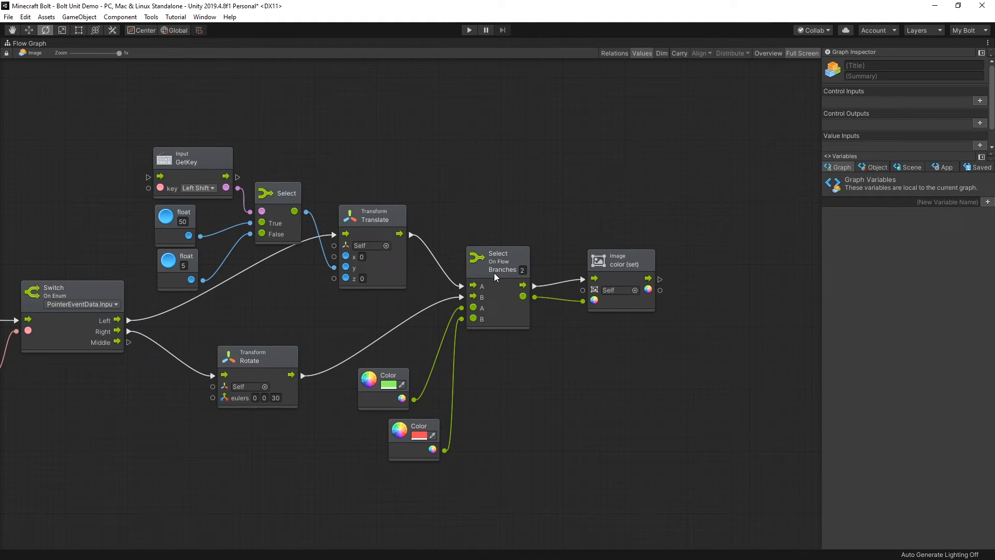
Show the boolean Select unit's description with its Condition, True and False inputs
click(277, 193)
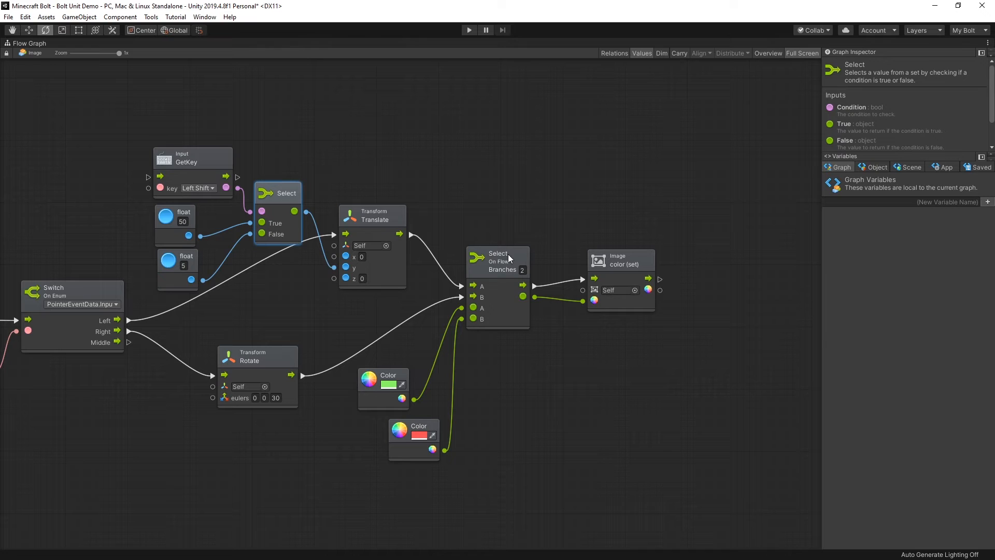
mouse_move(474, 216)
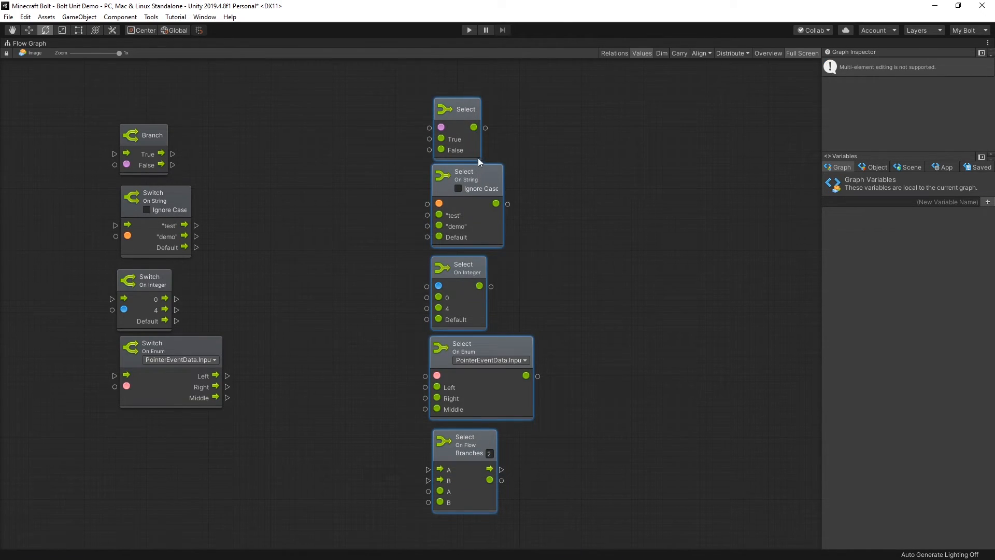
click(456, 108)
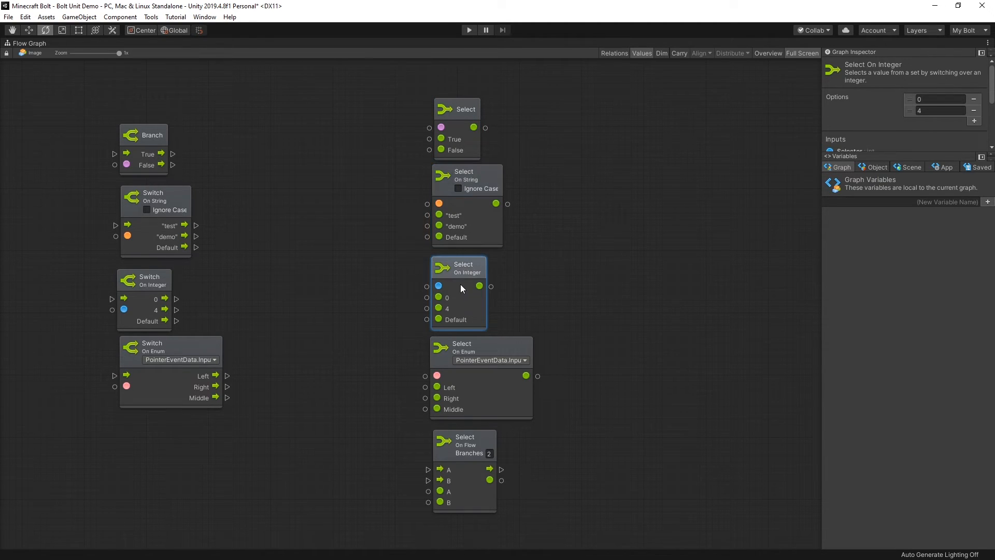
click(481, 353)
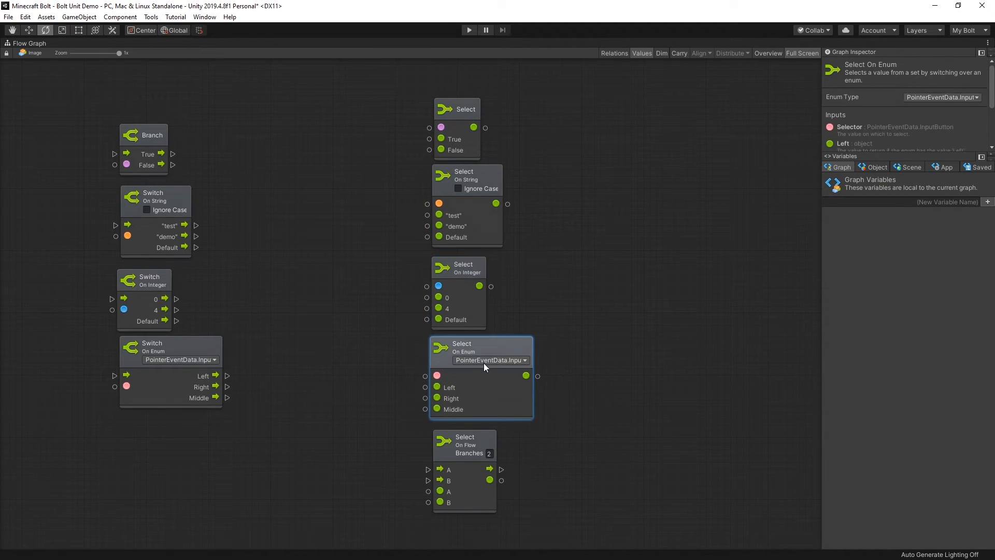
click(464, 444)
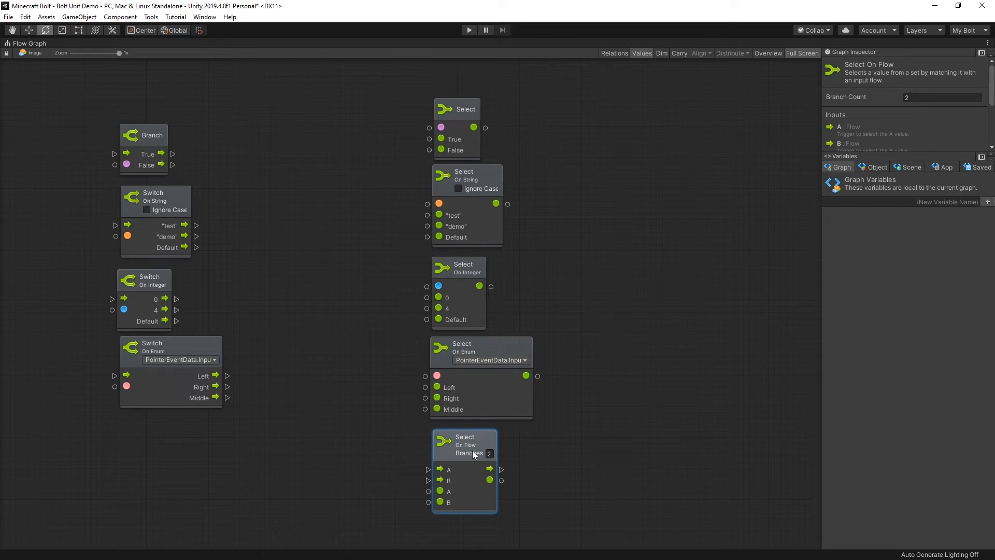
click(535, 113)
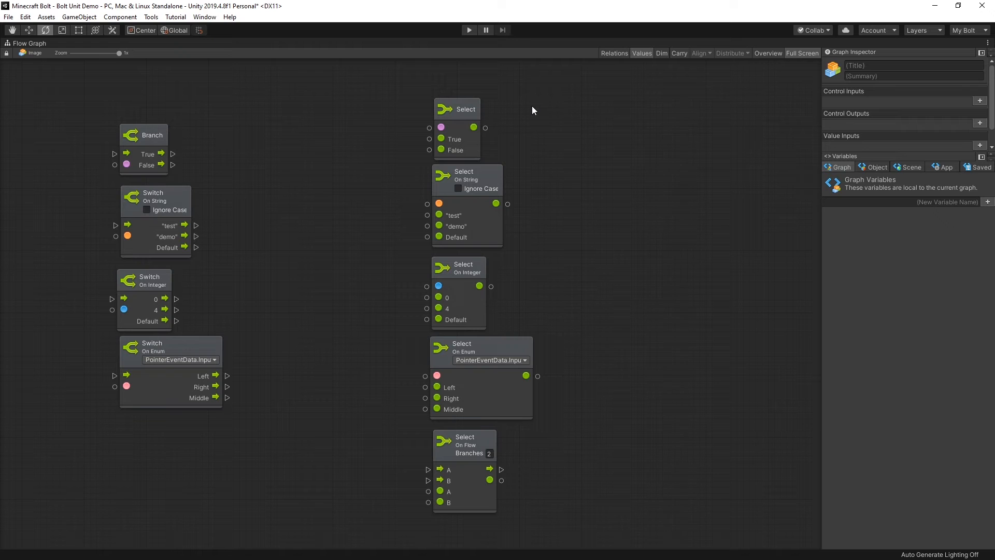
mouse_move(257, 97)
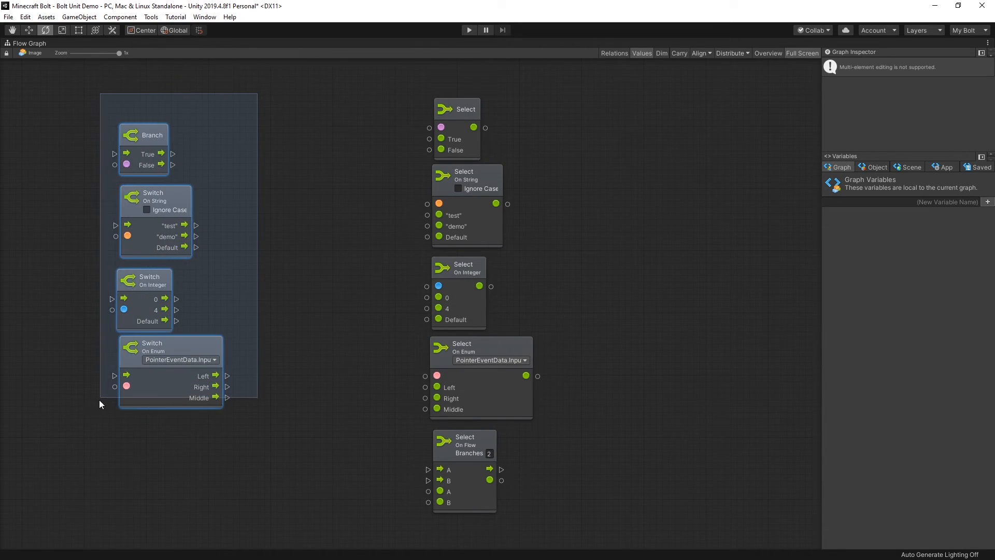
click(245, 105)
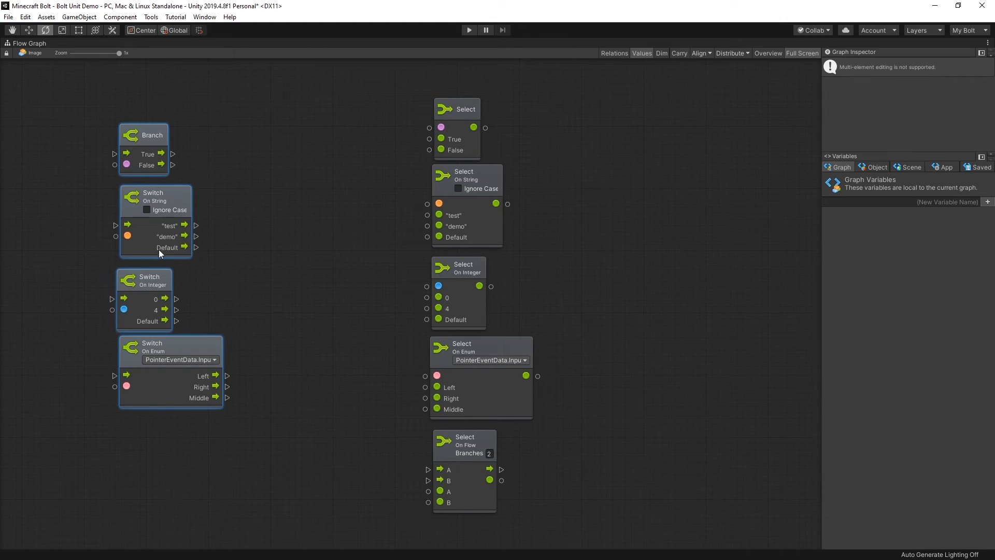
mouse_move(175, 352)
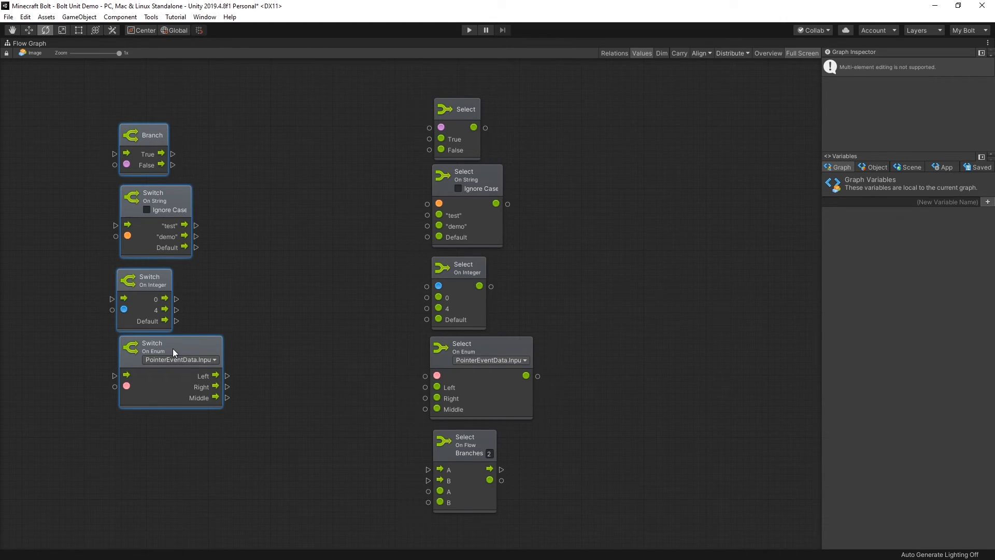
click(283, 328)
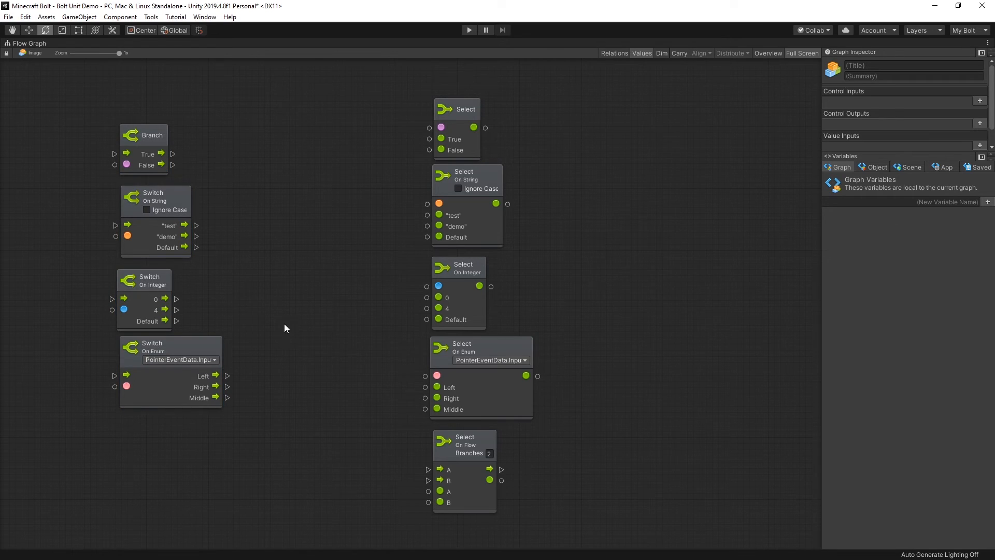
mouse_move(552, 508)
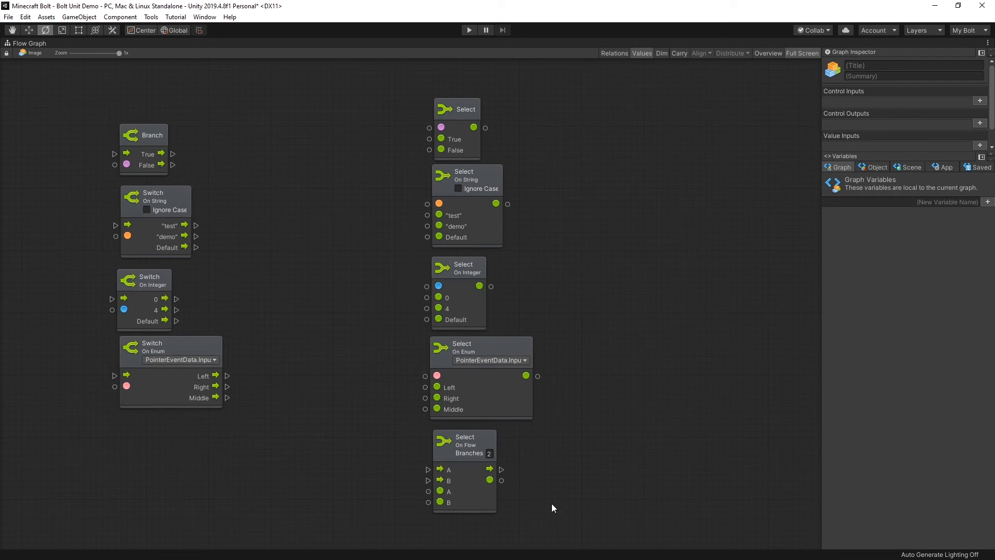
mouse_move(382, 222)
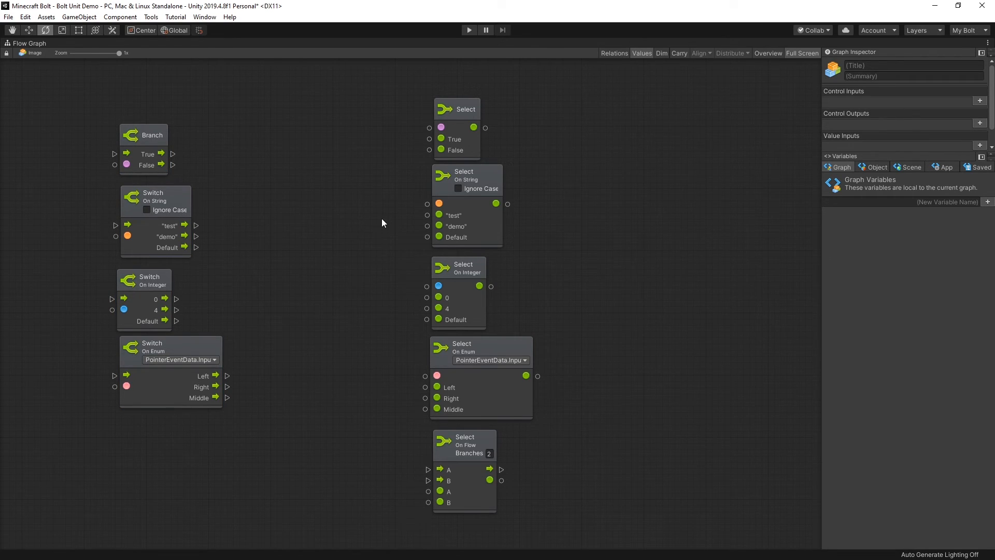
mouse_move(543, 283)
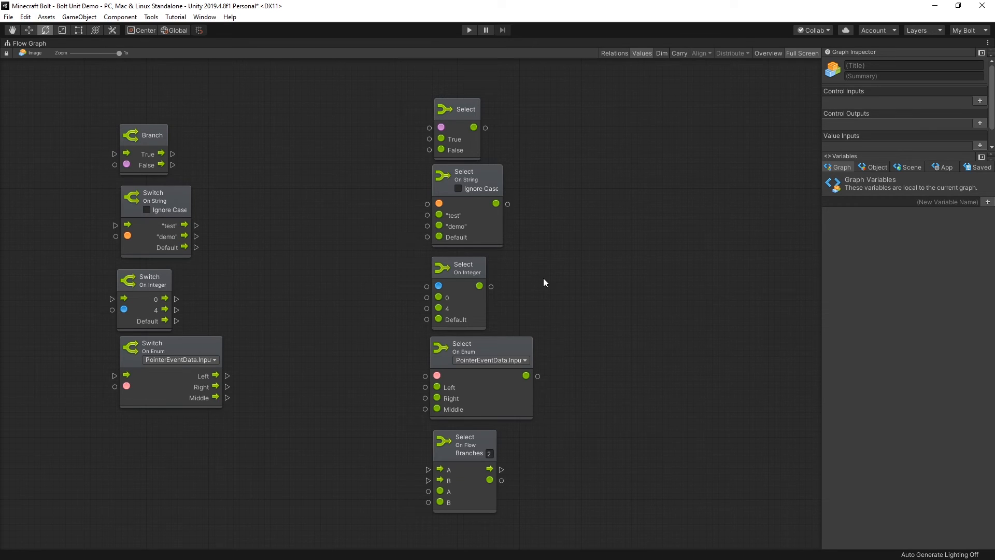
mouse_move(307, 215)
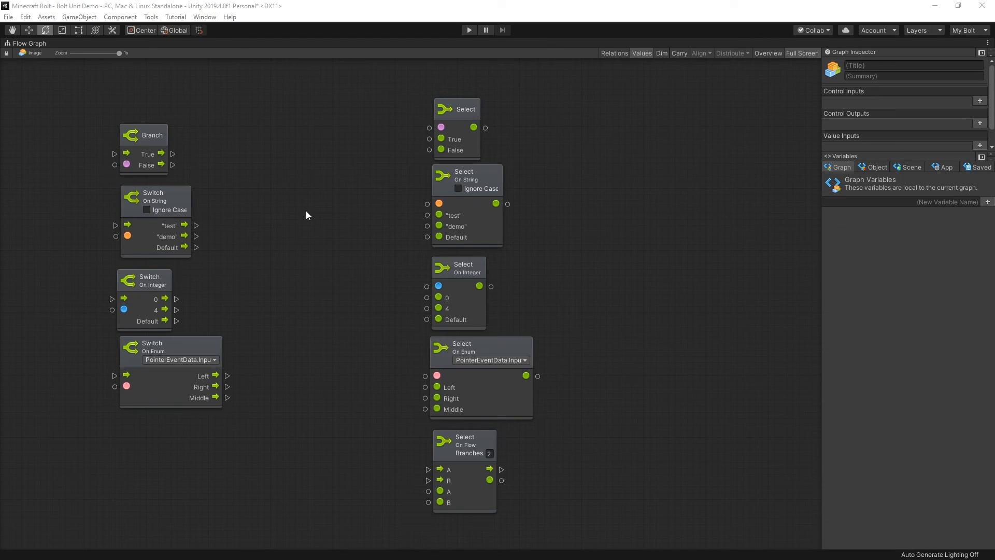
mouse_move(293, 209)
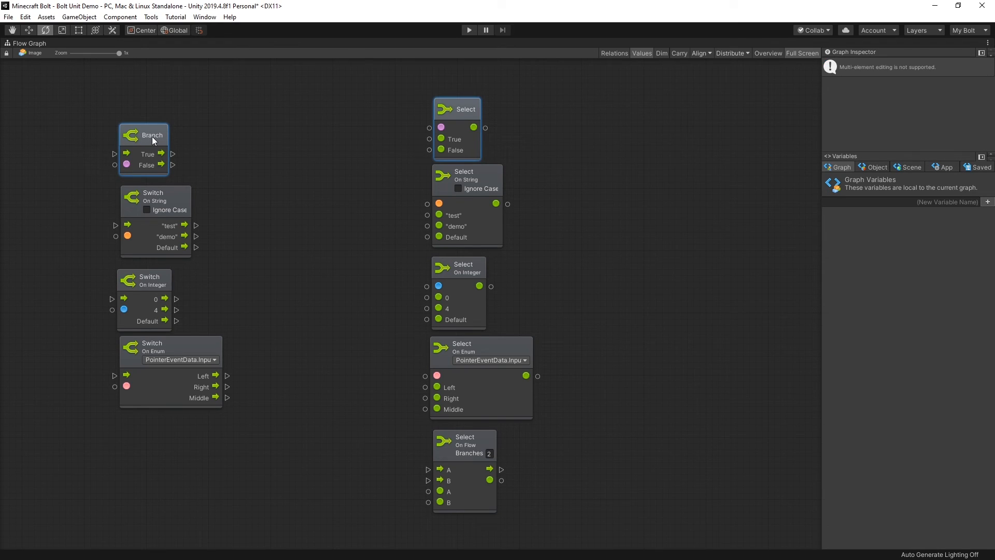
mouse_move(455, 128)
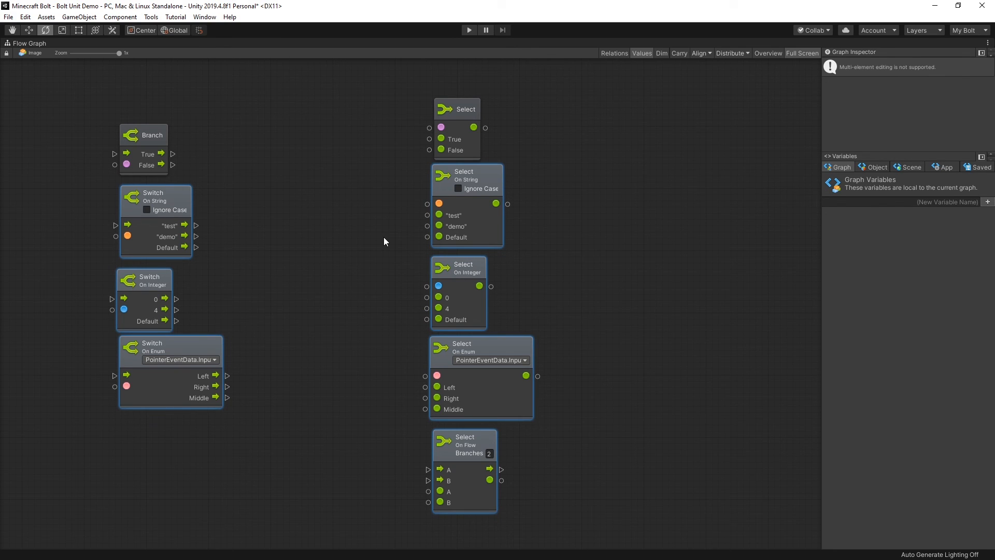
click(456, 113)
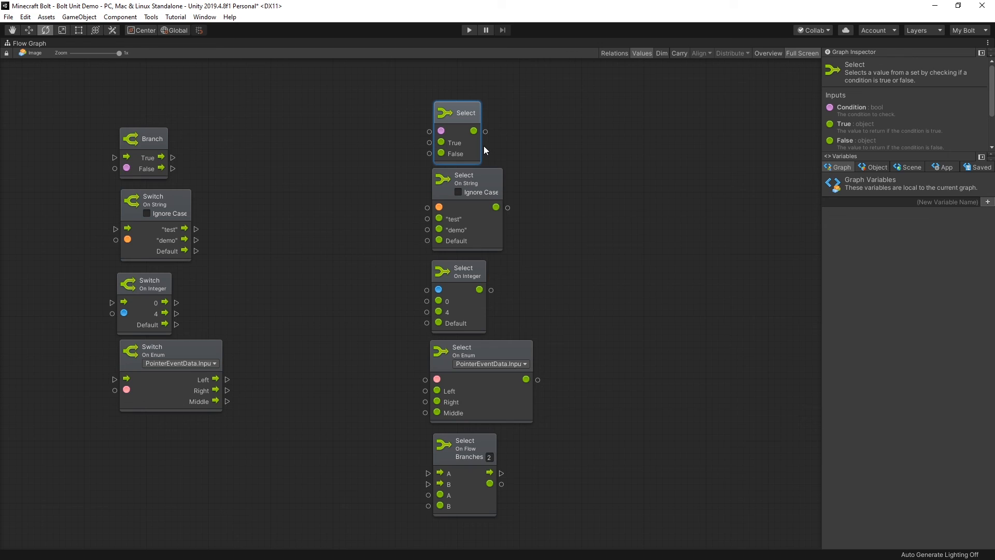
mouse_move(465, 158)
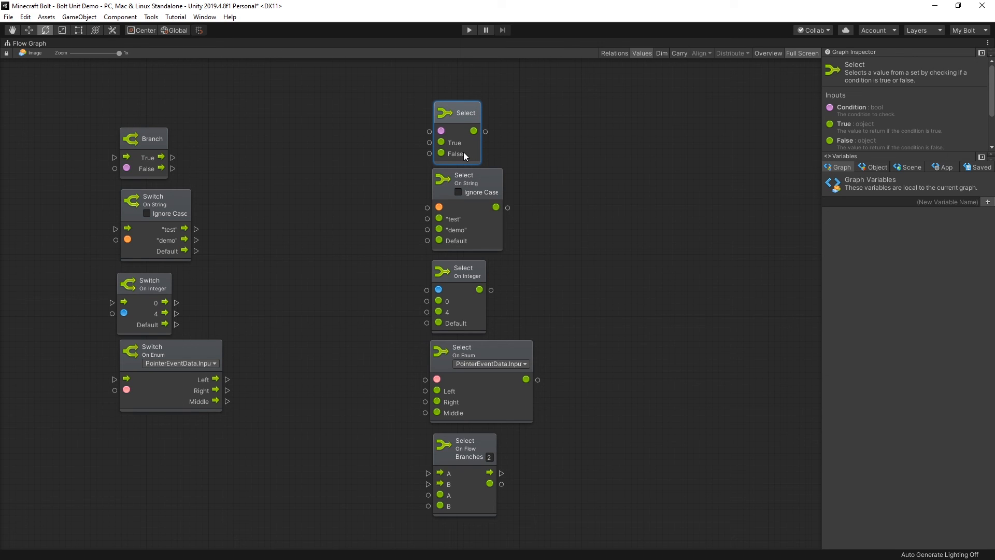
mouse_move(453, 159)
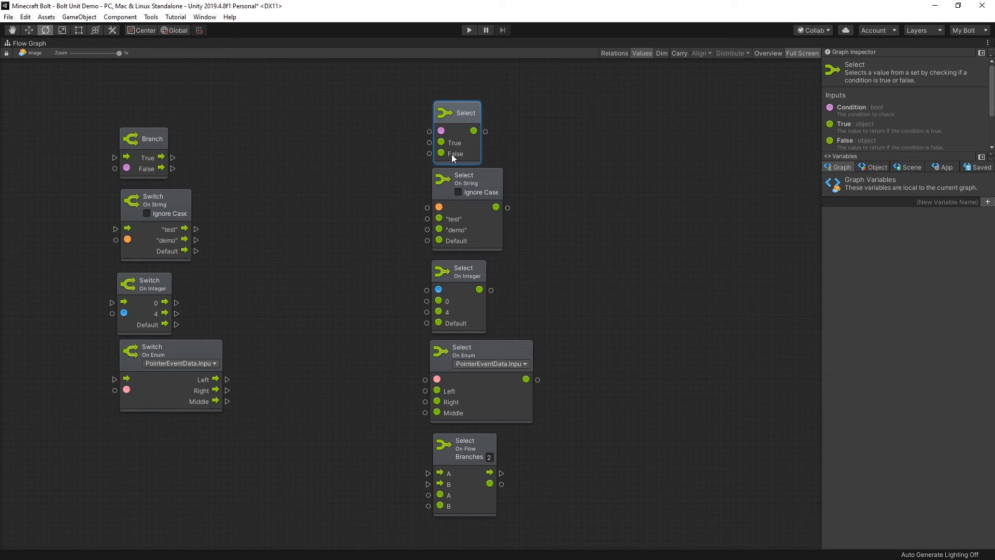
mouse_move(519, 100)
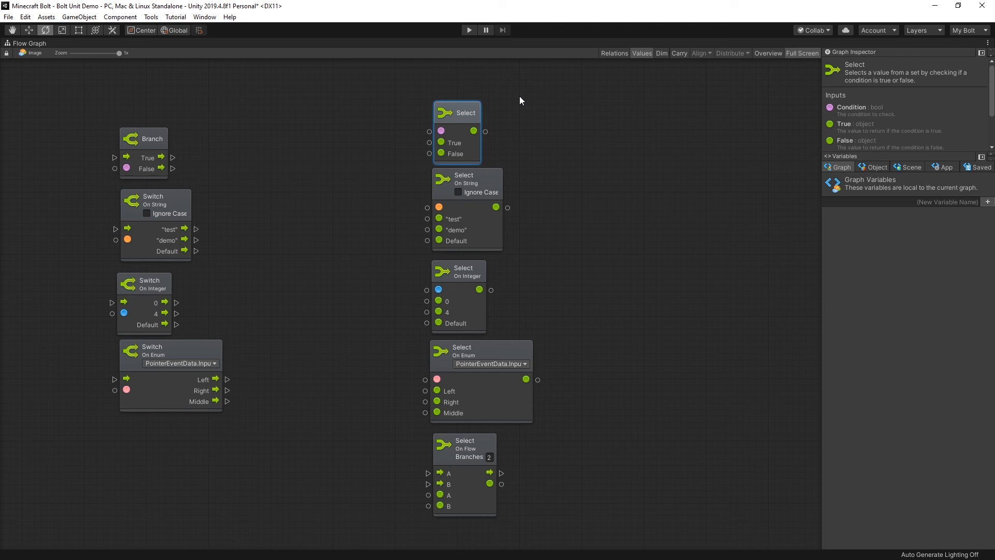
mouse_move(525, 101)
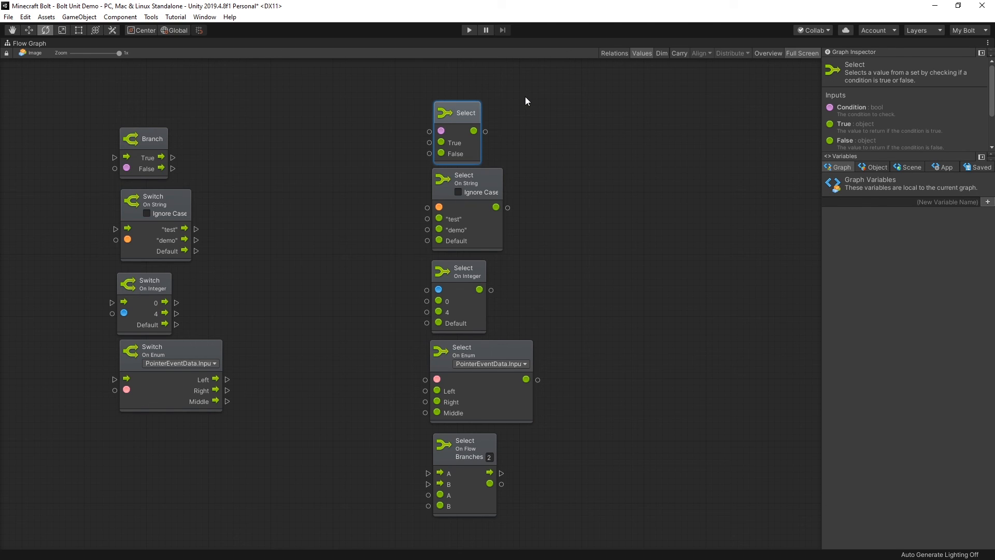